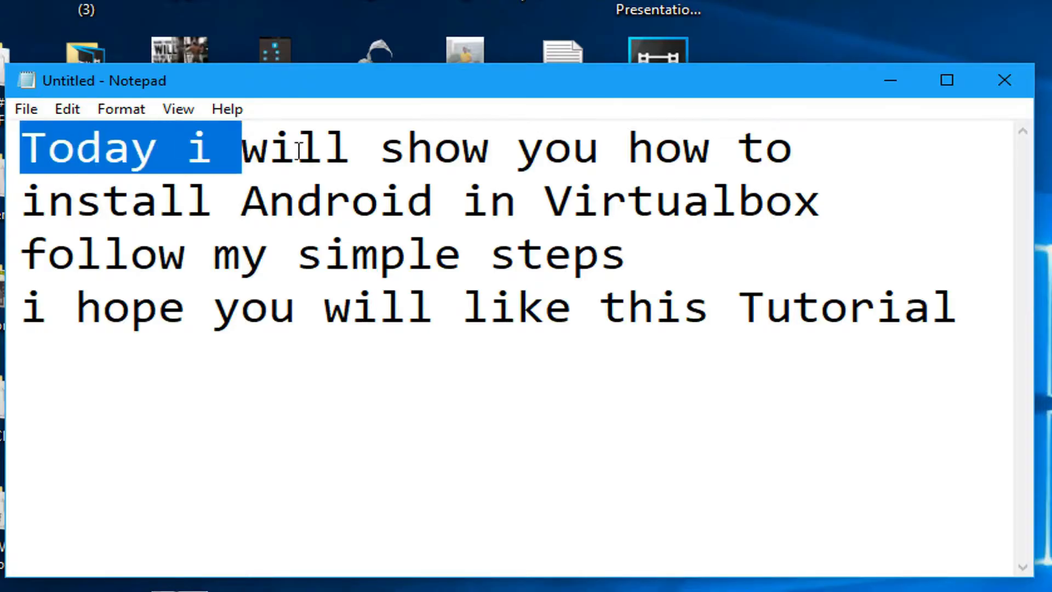
Highlight the opening lines of the Android-in-VirtualBox note, then minimize Notepad
{"action": "left_click_drag", "start_coordinate": [238, 148], "coordinate": [816, 148]}
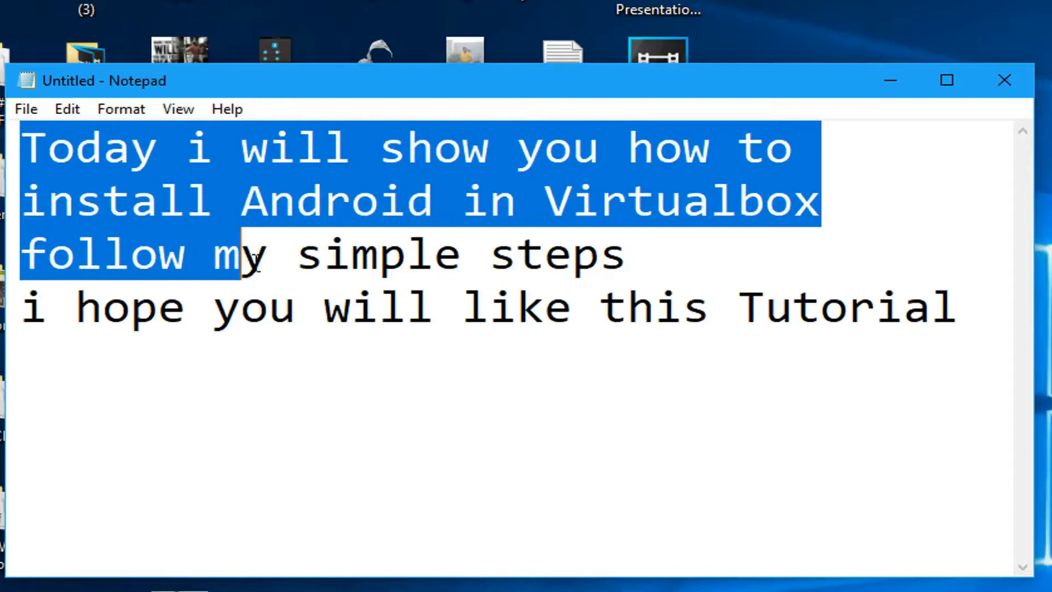
{"action": "left_click_drag", "start_coordinate": [242, 254], "coordinate": [631, 254]}
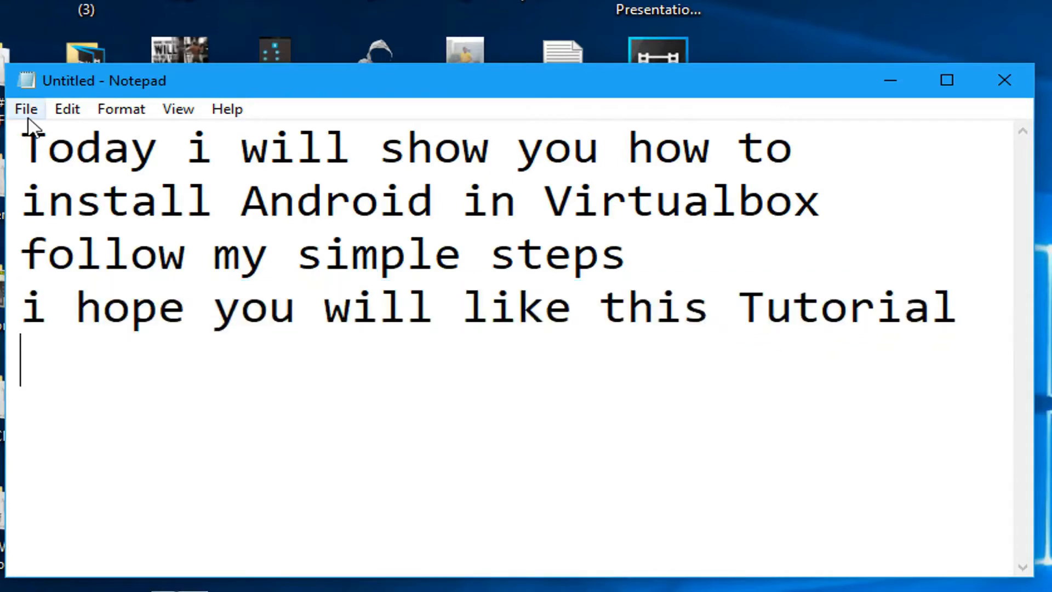
{"action": "mouse_move", "coordinate": [891, 80]}
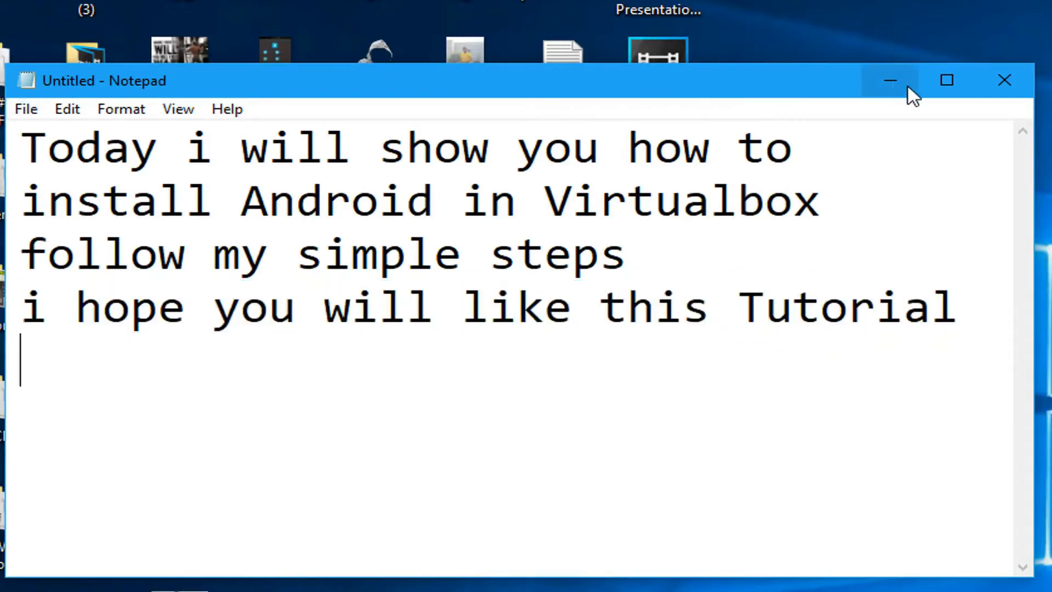
{"action": "left_click", "coordinate": [890, 80]}
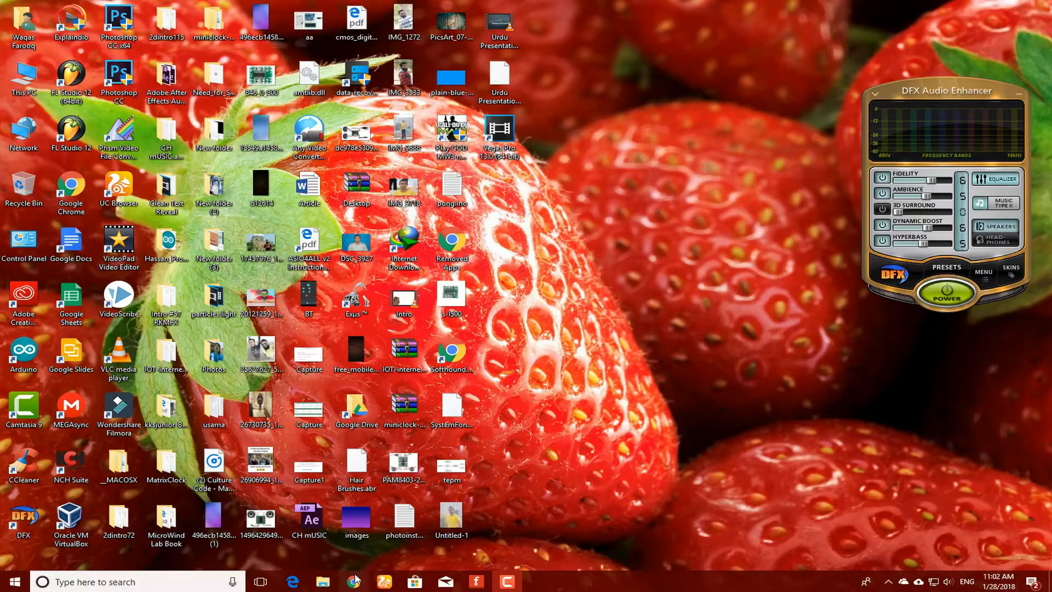
Browse to Local Disk (D:) in File Explorer and mount the android-x86-7.1-rc1 image
{"action": "left_click", "coordinate": [353, 582]}
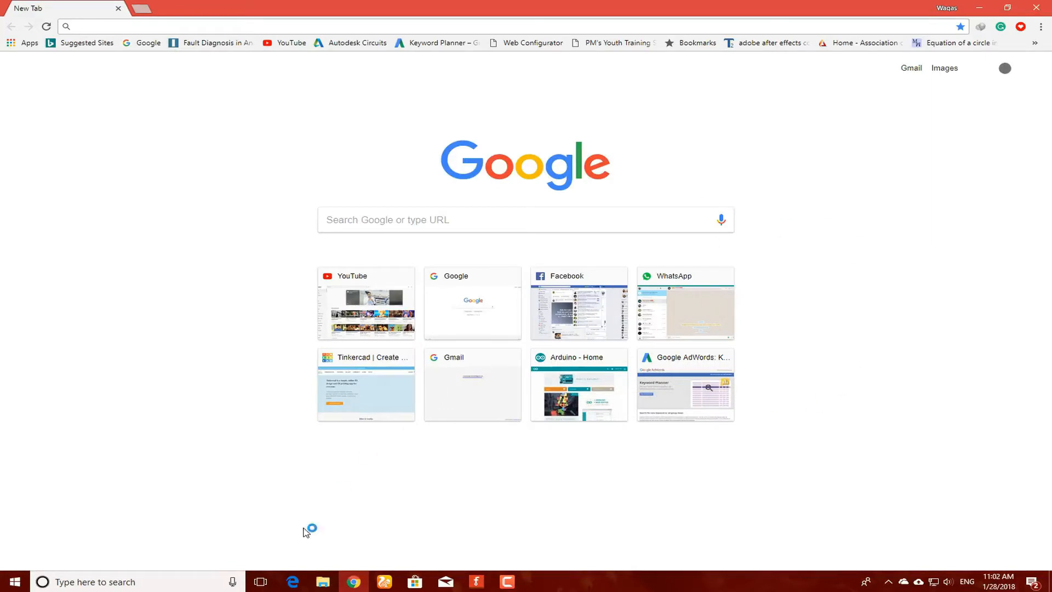
{"action": "left_click", "coordinate": [322, 581]}
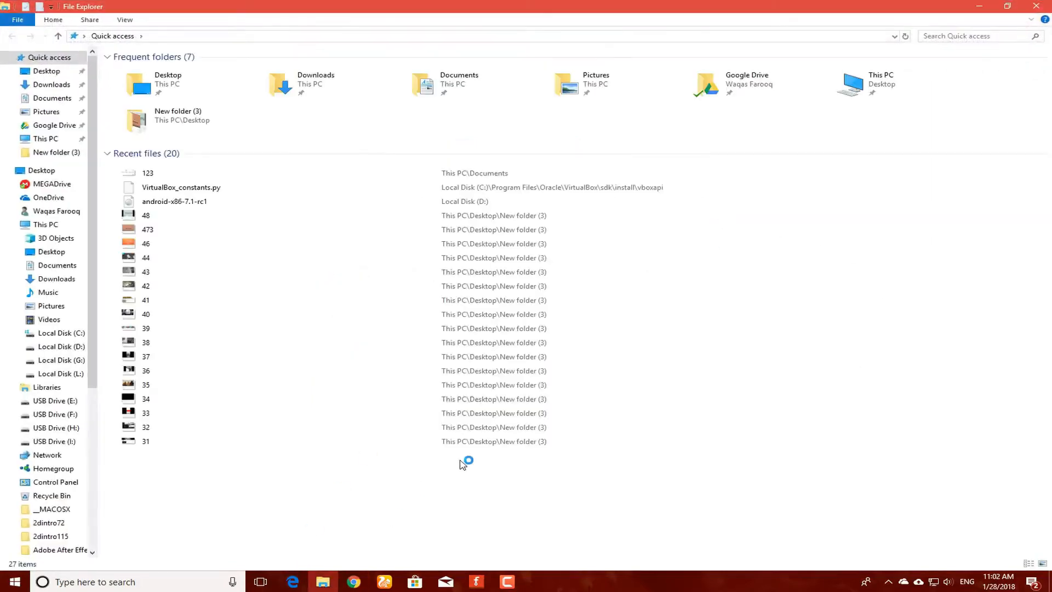
{"action": "left_click", "coordinate": [46, 138]}
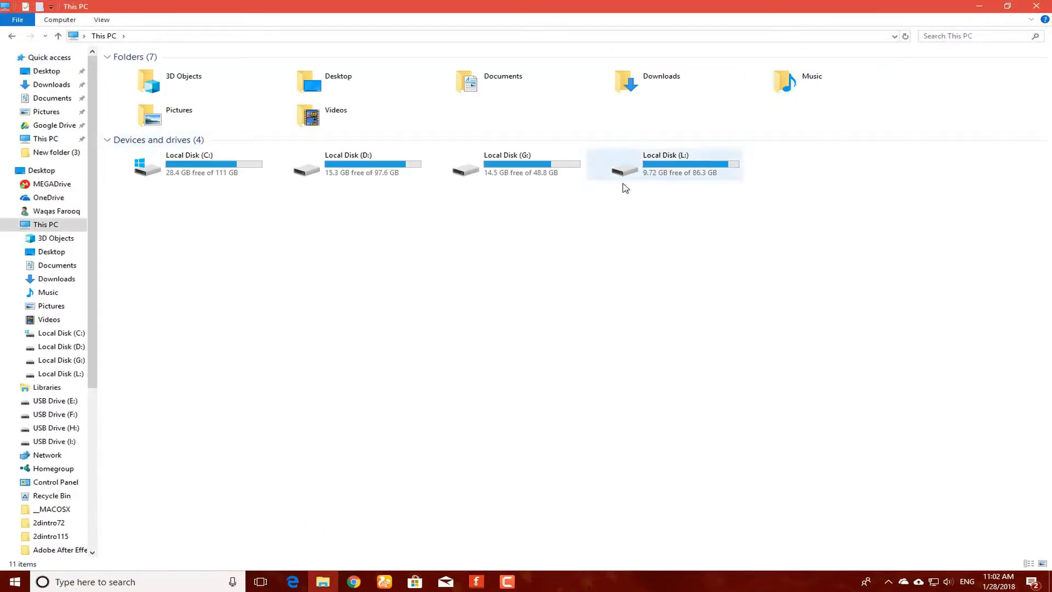
{"action": "double_click", "coordinate": [348, 165]}
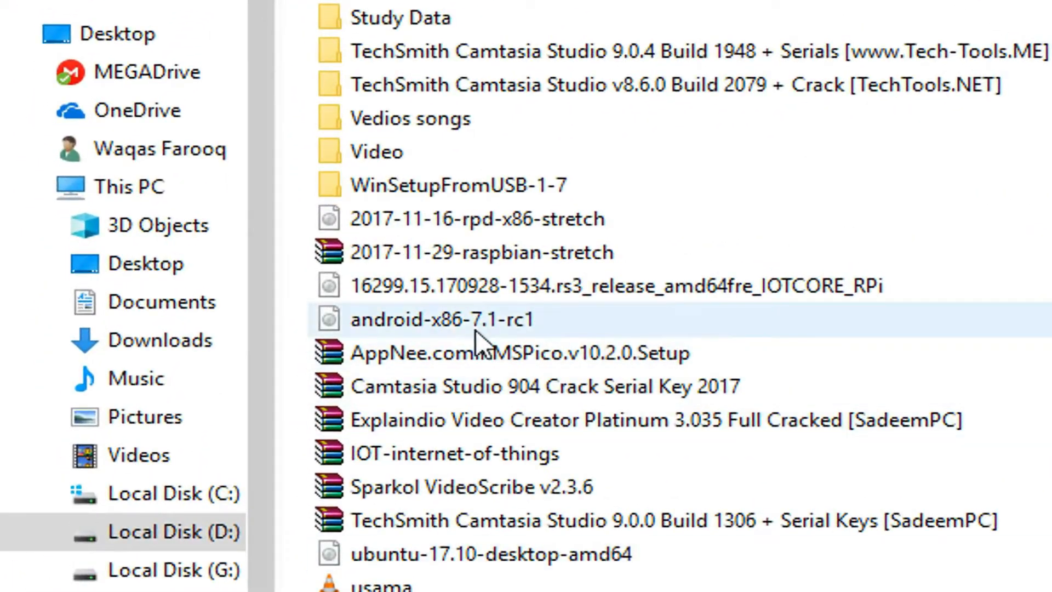
{"action": "mouse_move", "coordinate": [443, 319]}
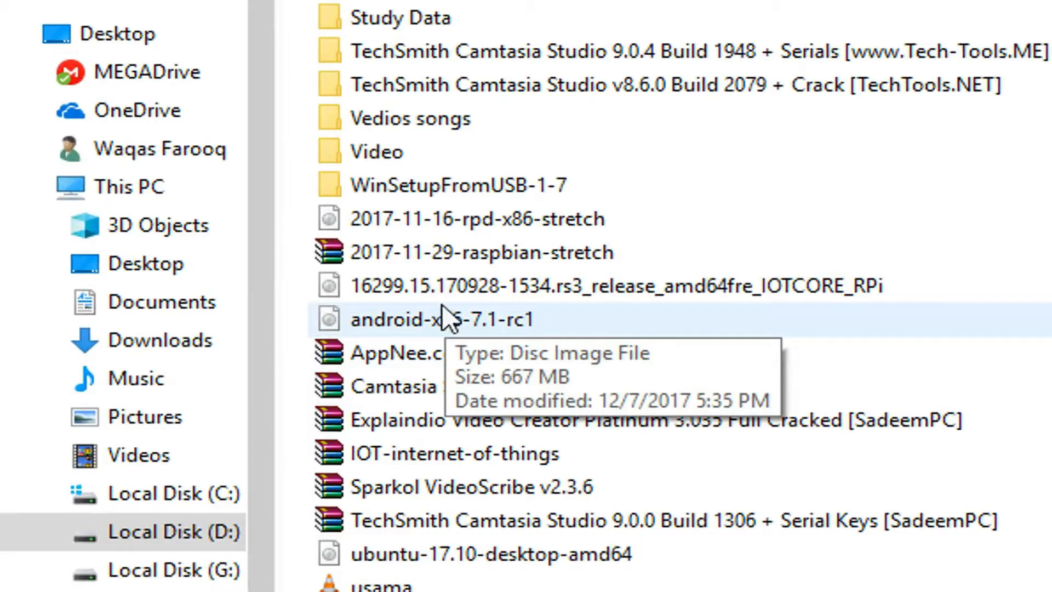
{"action": "right_click", "coordinate": [442, 319]}
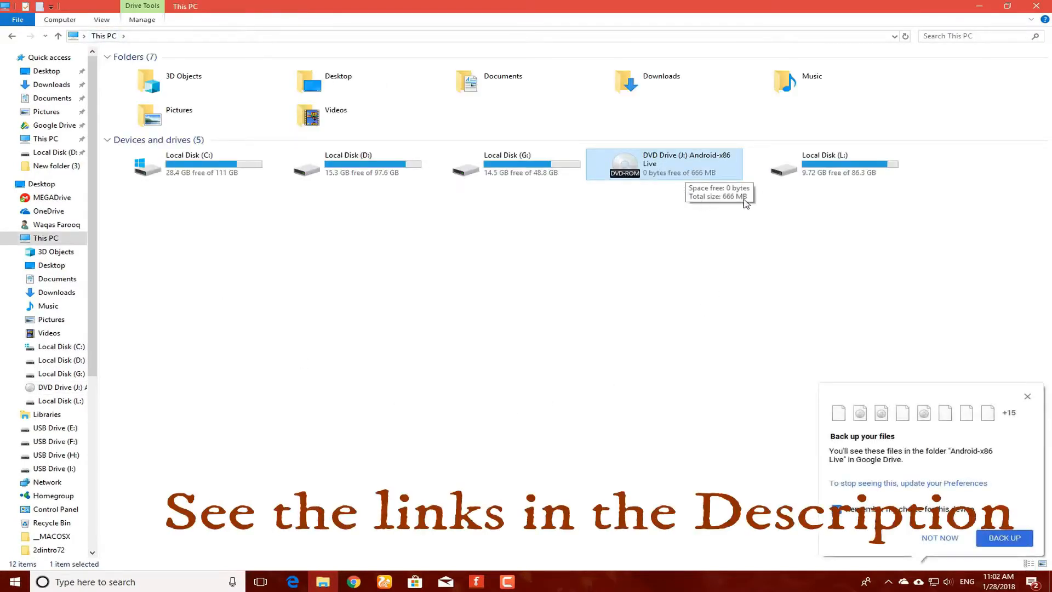
{"action": "left_click", "coordinate": [837, 509]}
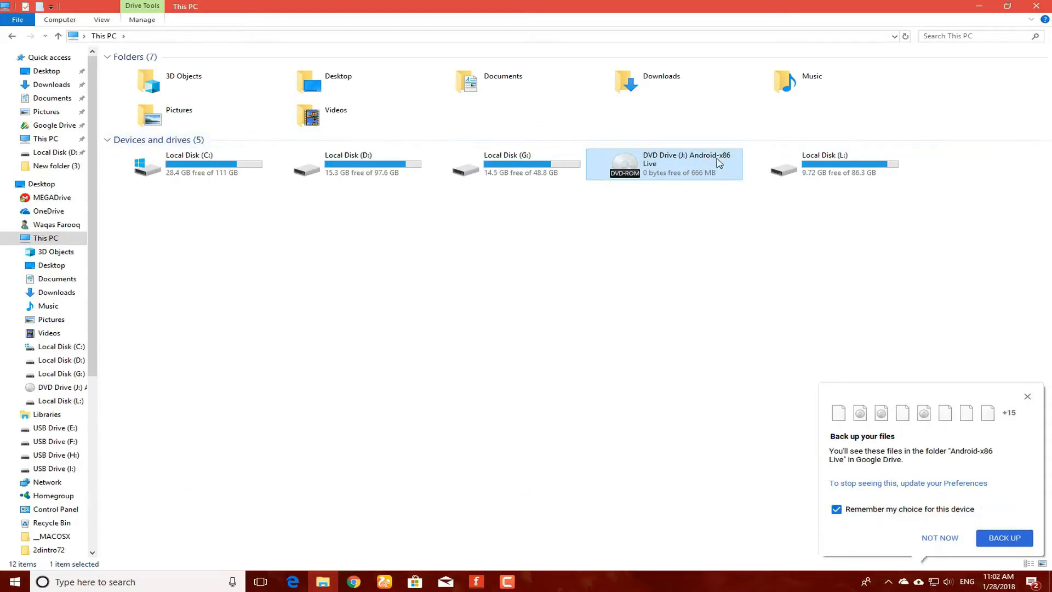
{"action": "mouse_move", "coordinate": [647, 170]}
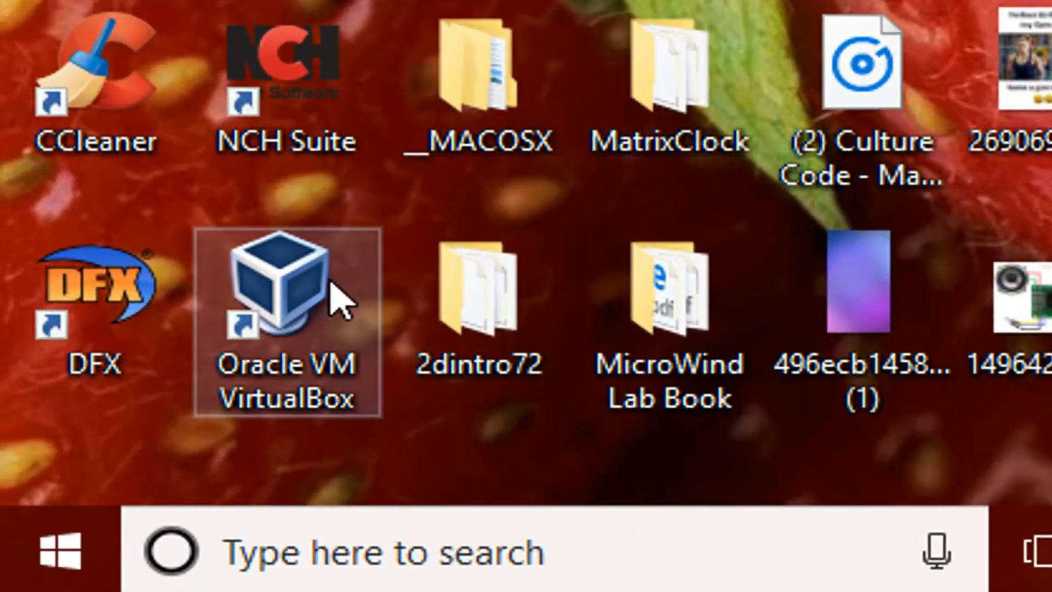
Open the Oracle VM VirtualBox desktop shortcut from its right-click menu
{"action": "right_click", "coordinate": [288, 289]}
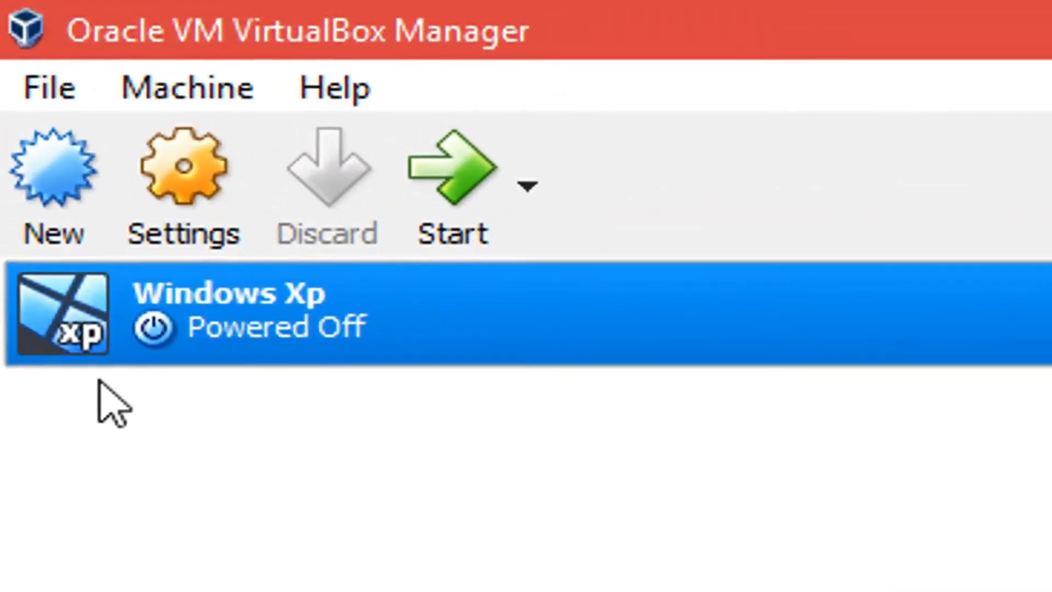
{"action": "mouse_move", "coordinate": [60, 168]}
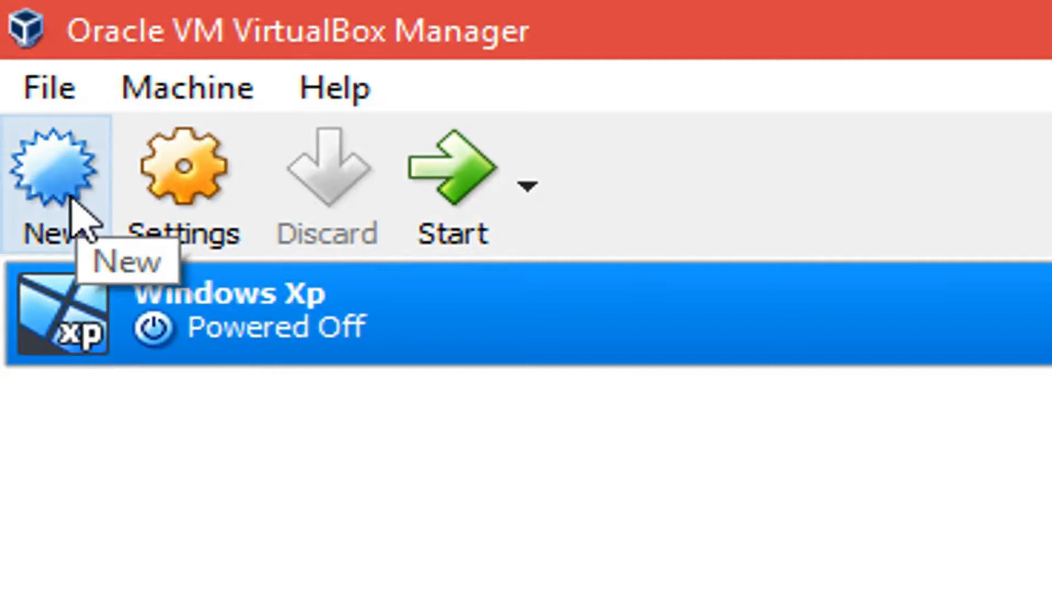
Start a new virtual machine named Android 7.1, type Linux, version Ubuntu (32-bit)
{"action": "left_click", "coordinate": [57, 167]}
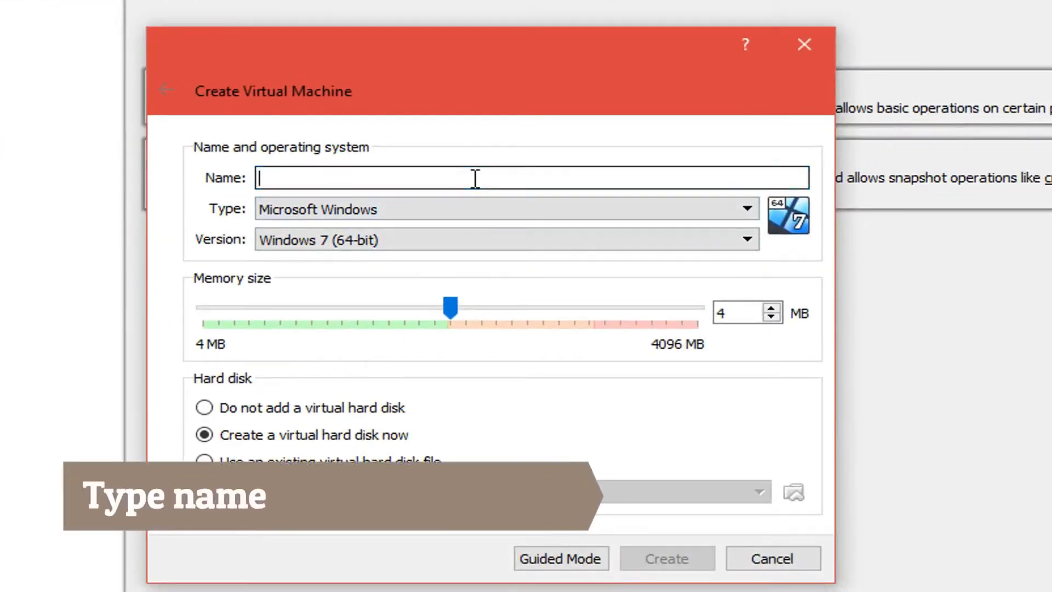
{"action": "type", "text": "Android 7"}
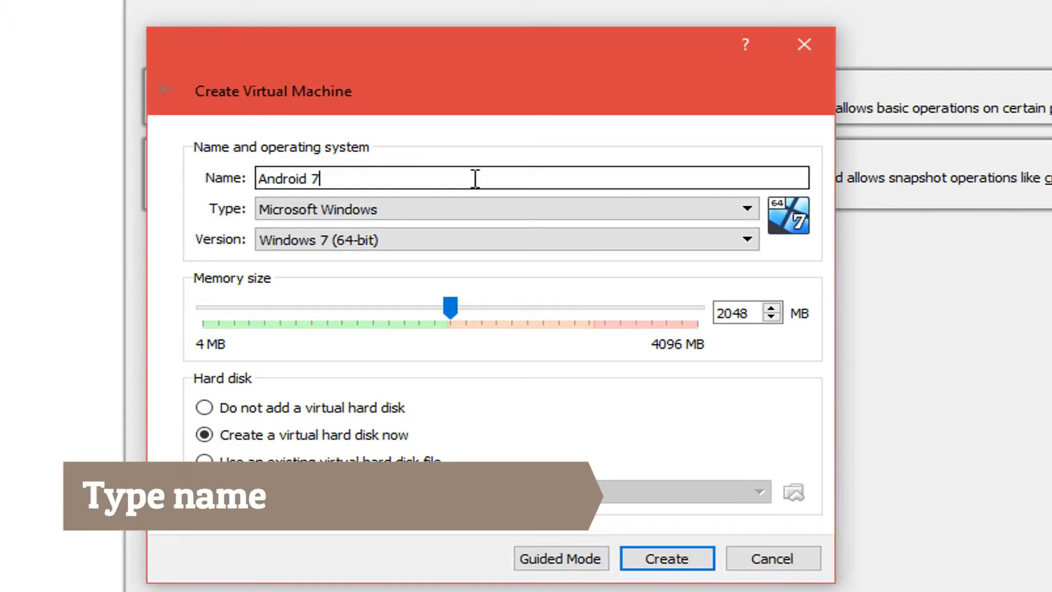
{"action": "type", "text": ".1"}
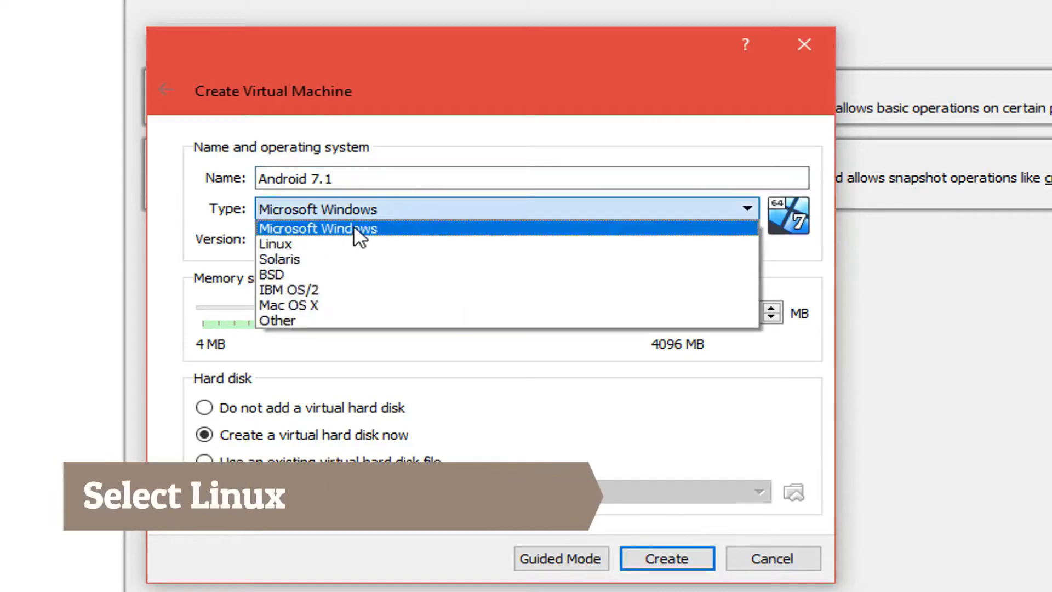
{"action": "mouse_move", "coordinate": [276, 244]}
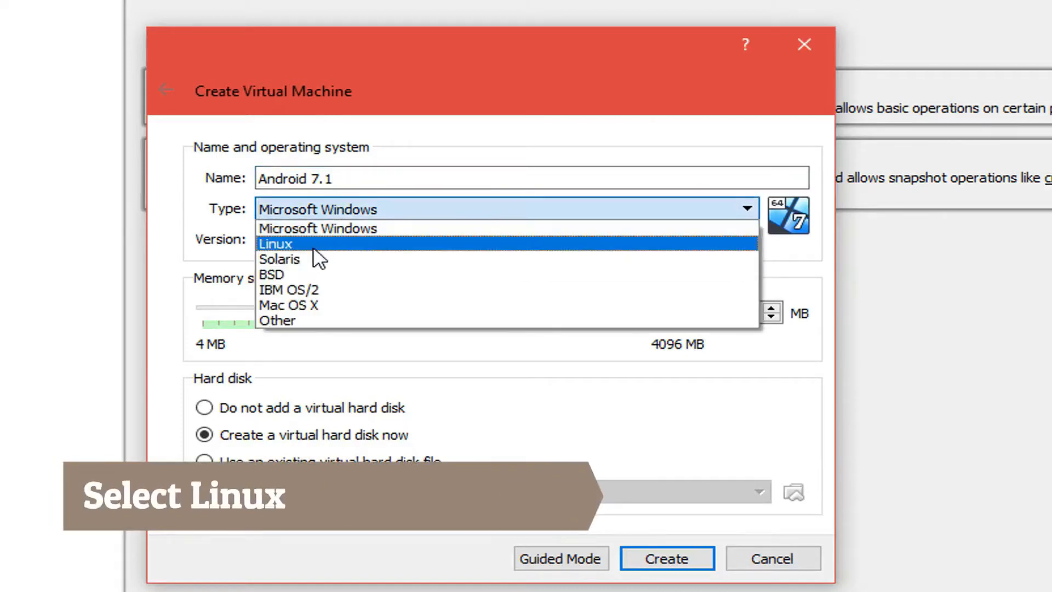
{"action": "left_click", "coordinate": [276, 243]}
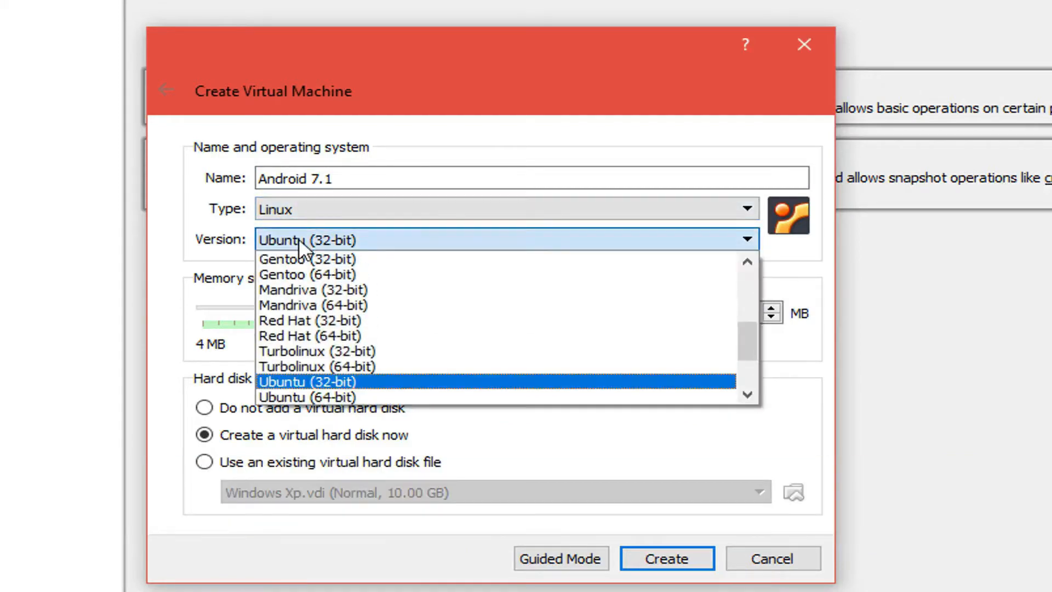
{"action": "left_click", "coordinate": [307, 381]}
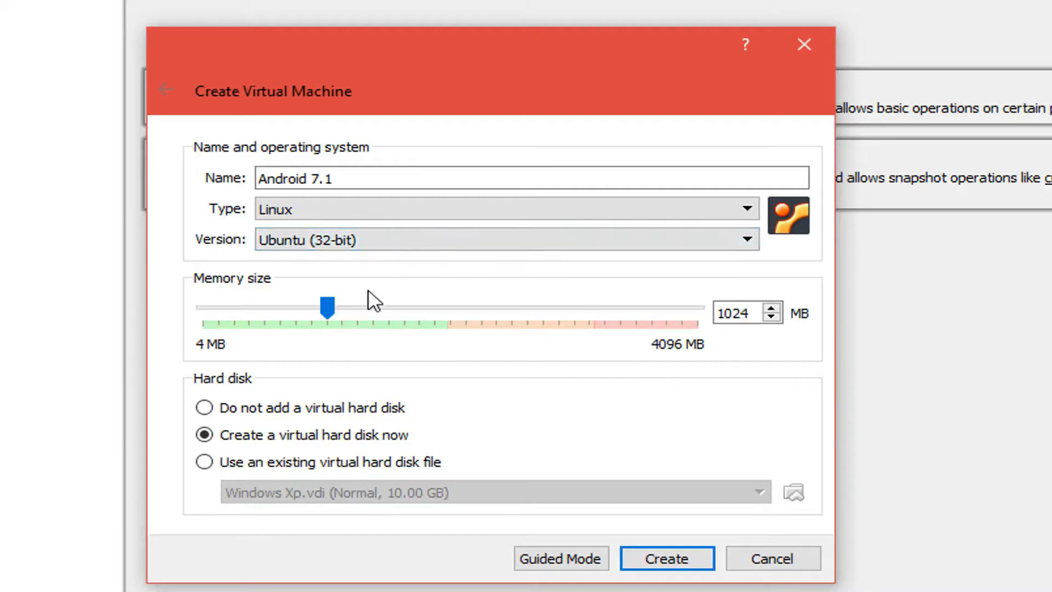
Set the machine's memory to 2048 MB and create it with a new virtual hard disk
{"action": "left_click_drag", "start_coordinate": [326, 305], "coordinate": [372, 306]}
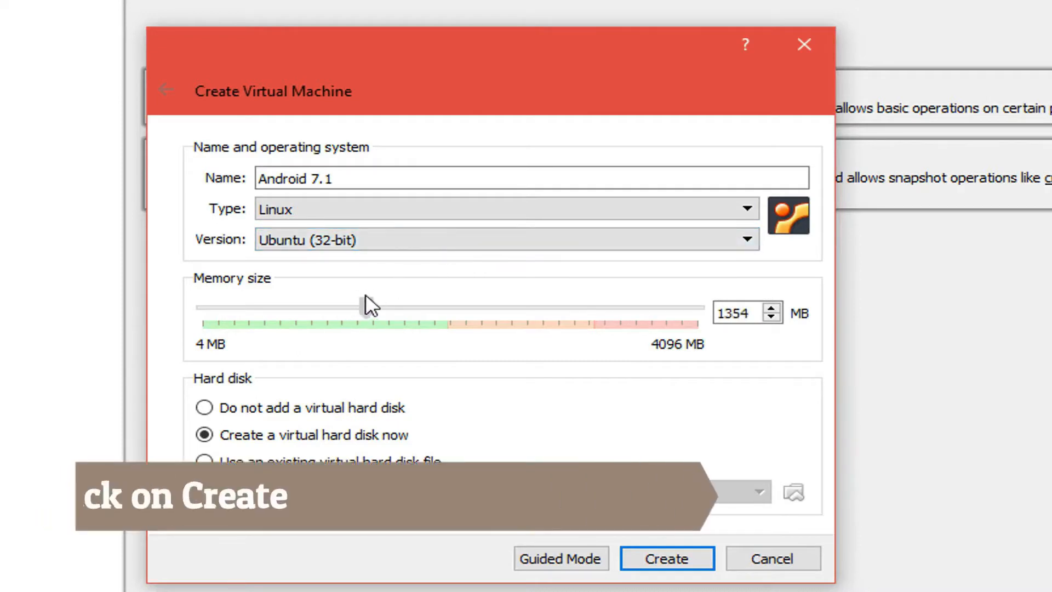
{"action": "left_click_drag", "start_coordinate": [368, 307], "coordinate": [392, 308]}
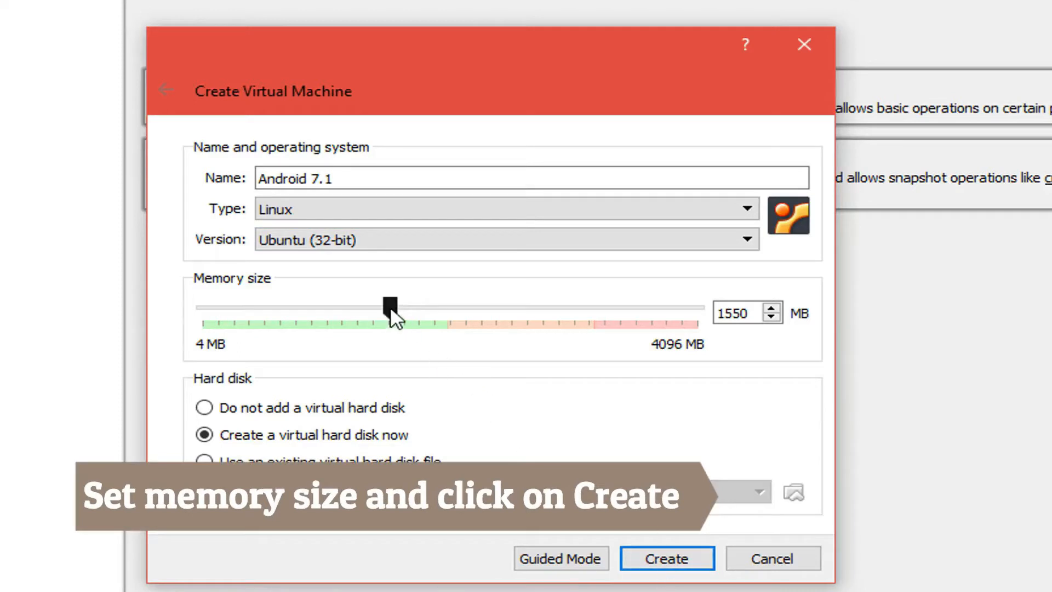
{"action": "left_click_drag", "start_coordinate": [390, 306], "coordinate": [436, 305]}
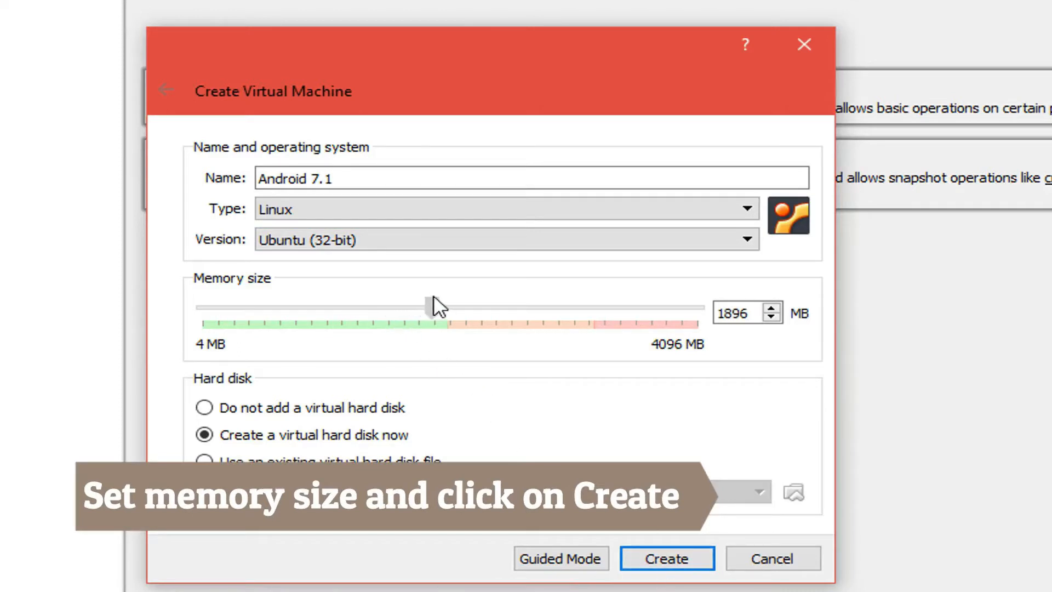
{"action": "left_click_drag", "start_coordinate": [426, 305], "coordinate": [462, 292]}
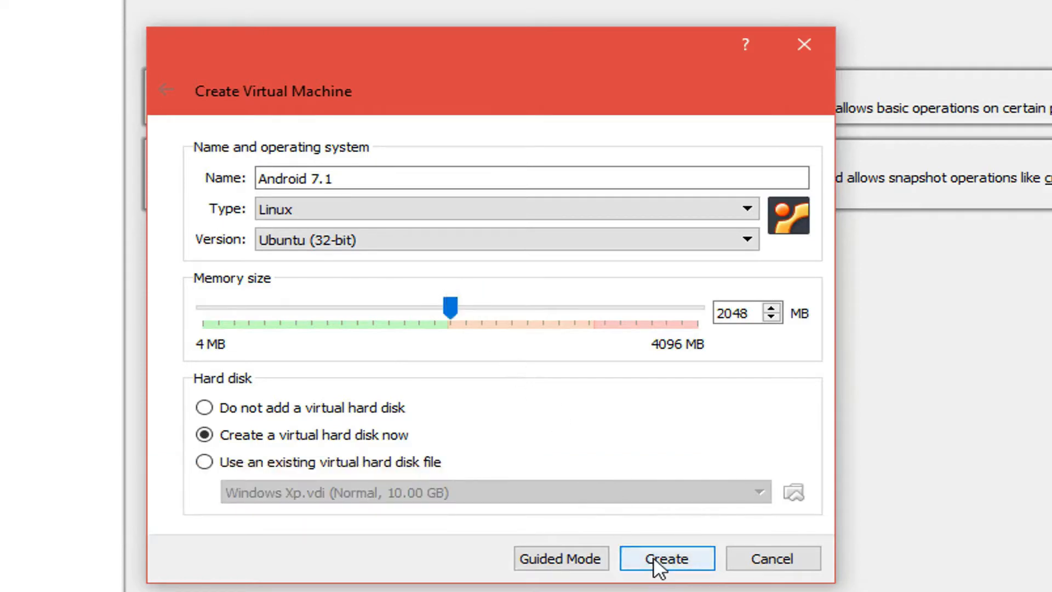
{"action": "left_click", "coordinate": [664, 558]}
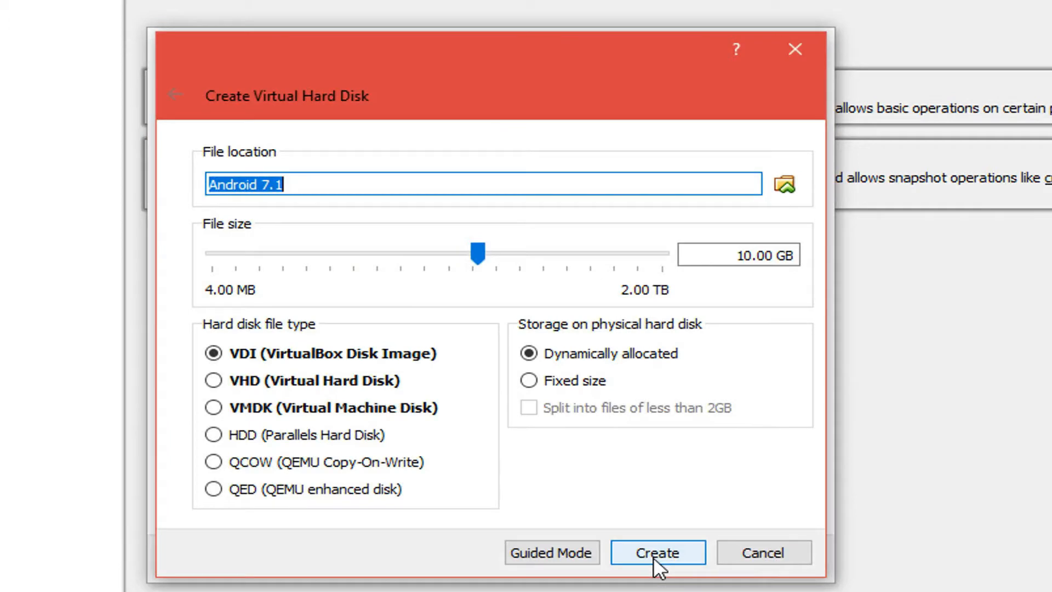
Create the 10 GB dynamically allocated VDI disk, then right-click the new Android 7.1 machine
{"action": "left_click", "coordinate": [657, 552]}
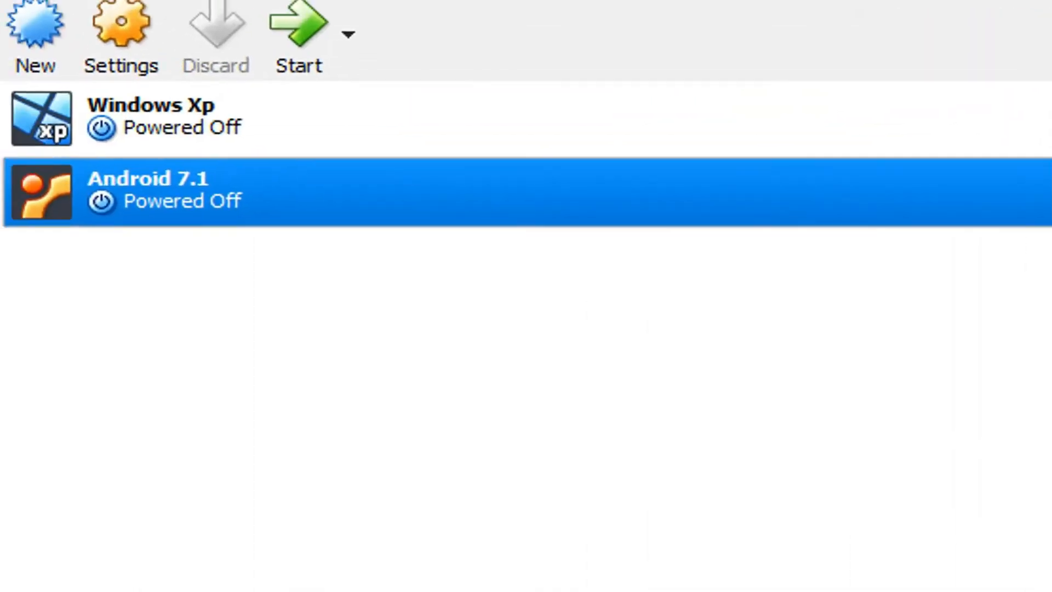
{"action": "left_click", "coordinate": [167, 119]}
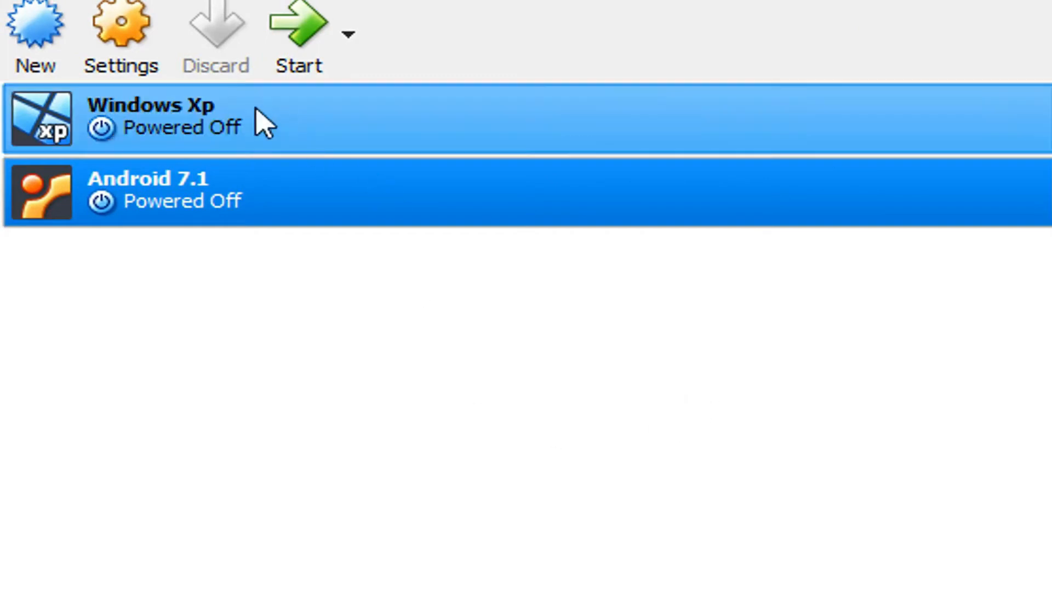
{"action": "right_click", "coordinate": [134, 191]}
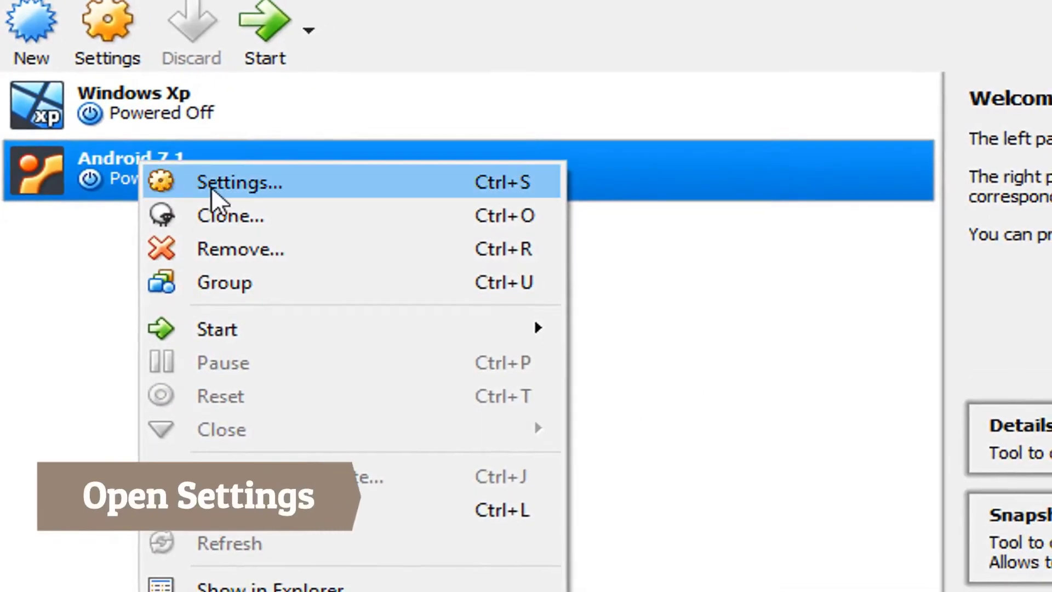
Open Android 7.1's Storage settings and add an optical drive on Controller: IDE
{"action": "left_click", "coordinate": [239, 182]}
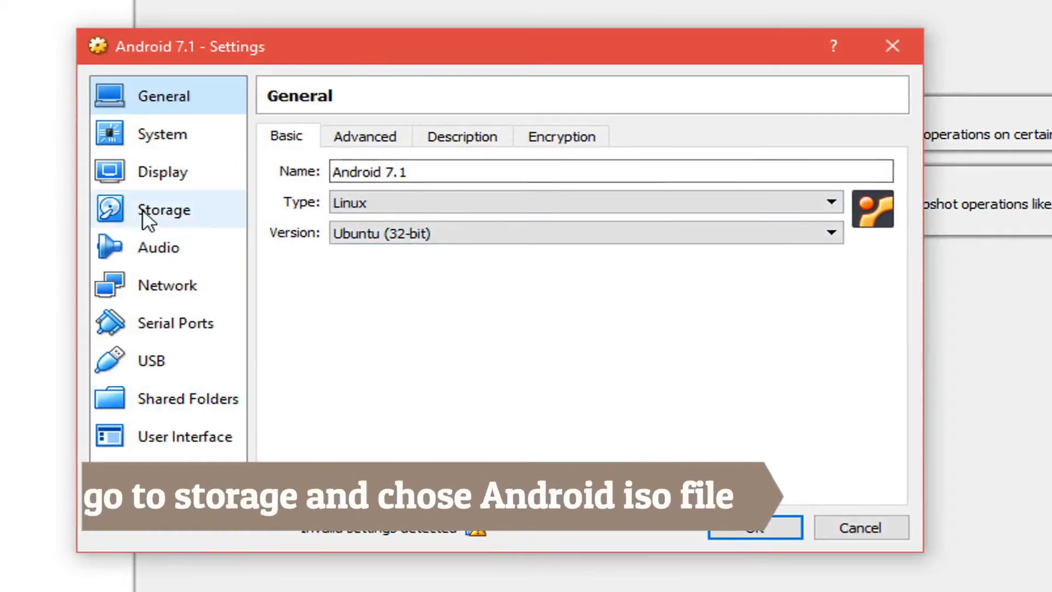
{"action": "left_click", "coordinate": [164, 209]}
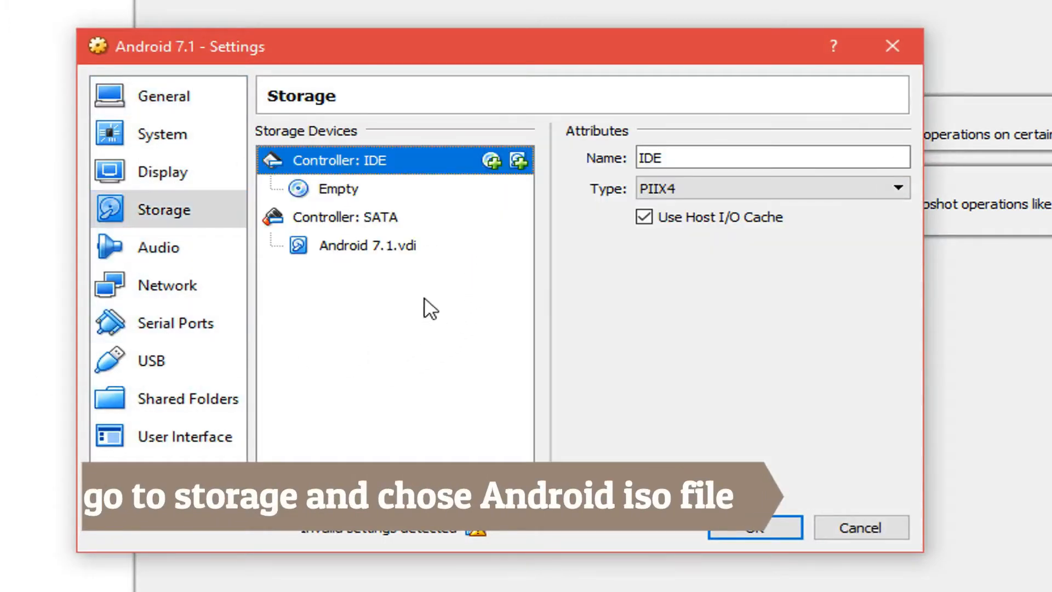
{"action": "left_click", "coordinate": [367, 245]}
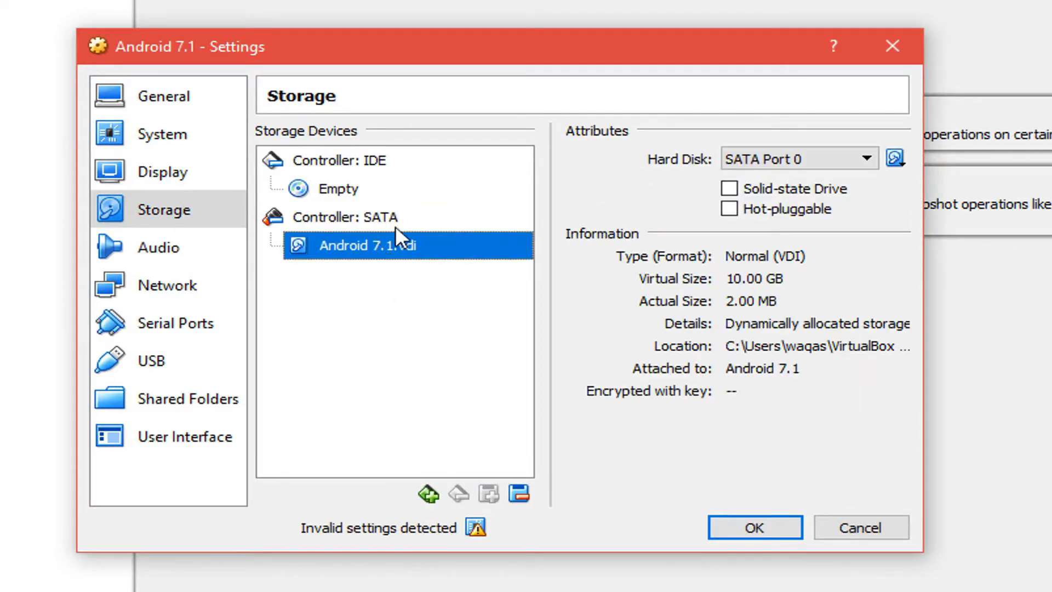
{"action": "left_click", "coordinate": [493, 160]}
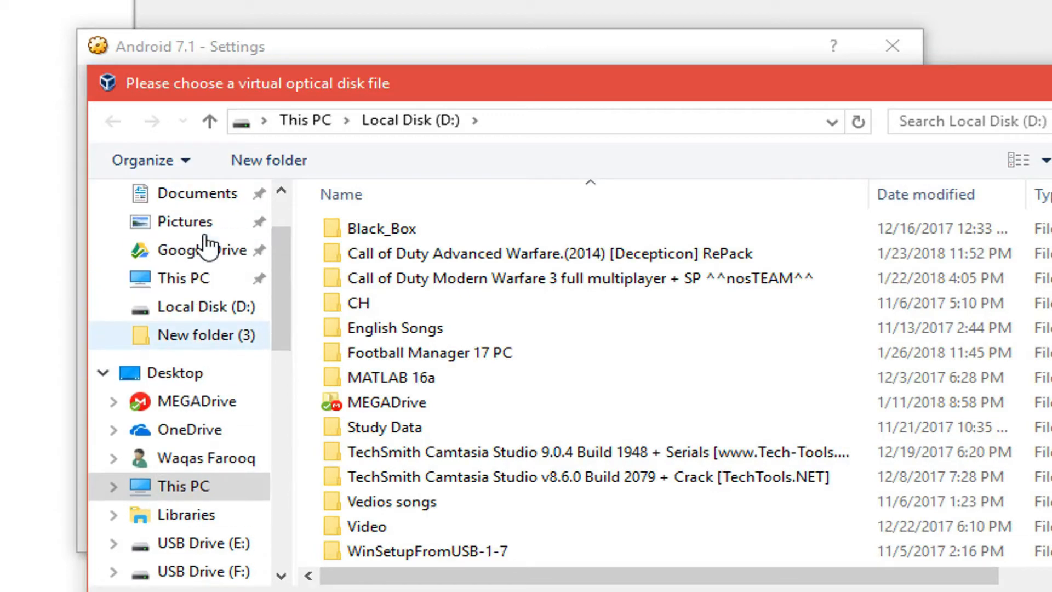
Pick android-x86-7.1-rc1.iso from This PC for the optical drive and save with OK
{"action": "left_click", "coordinate": [183, 279]}
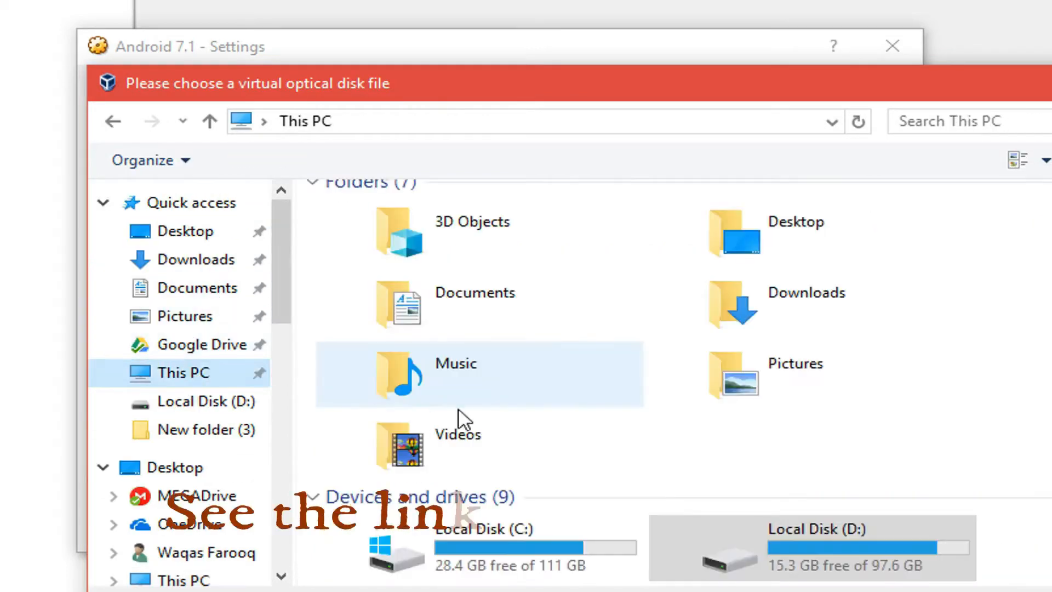
{"action": "scroll", "scroll_direction": "down", "scroll_amount": 3}
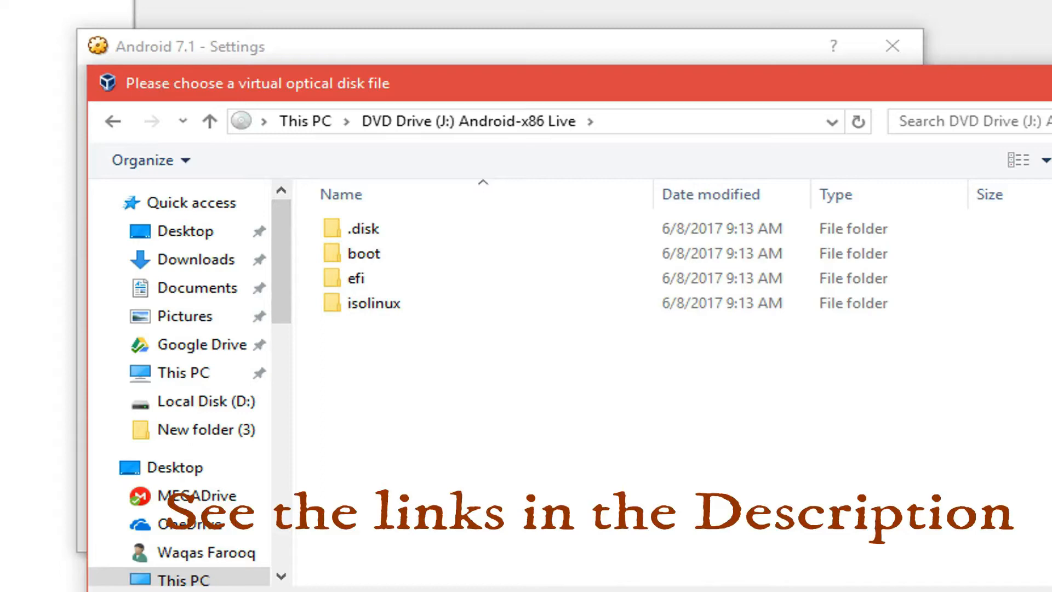
{"action": "mouse_move", "coordinate": [297, 136]}
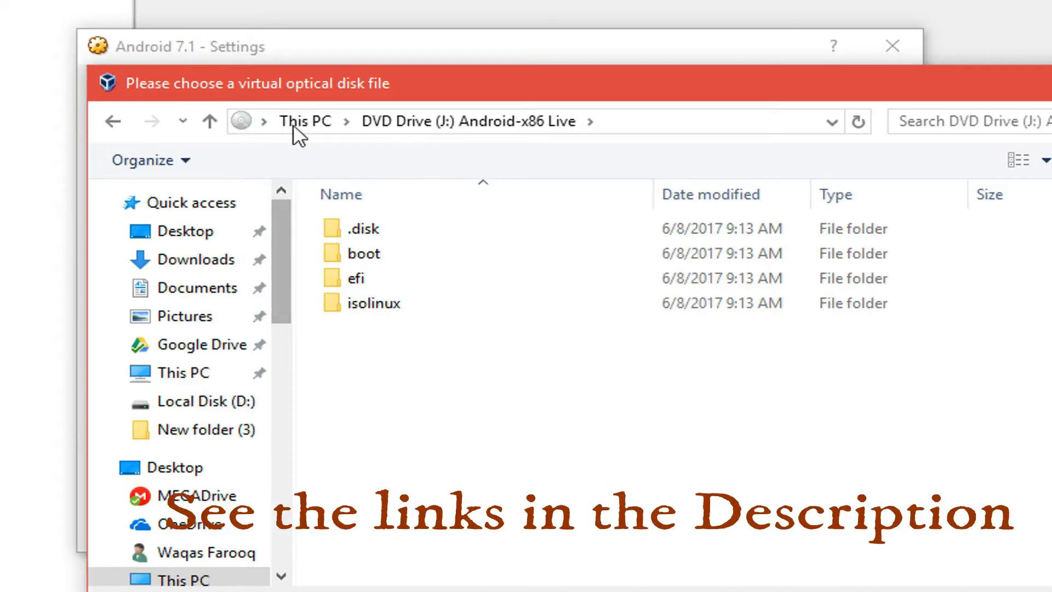
{"action": "left_click", "coordinate": [305, 122]}
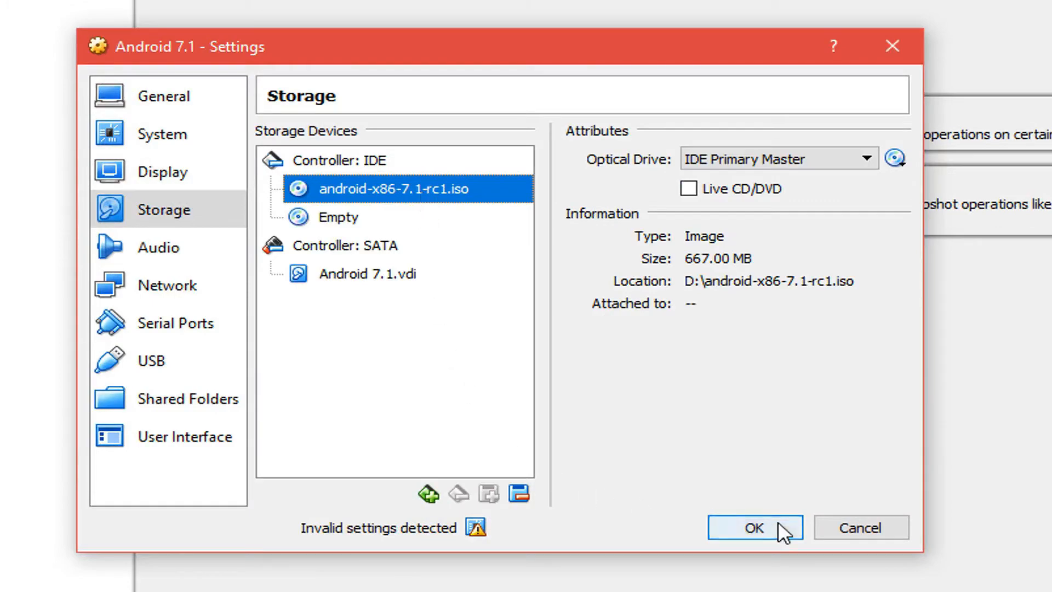
{"action": "left_click", "coordinate": [754, 527]}
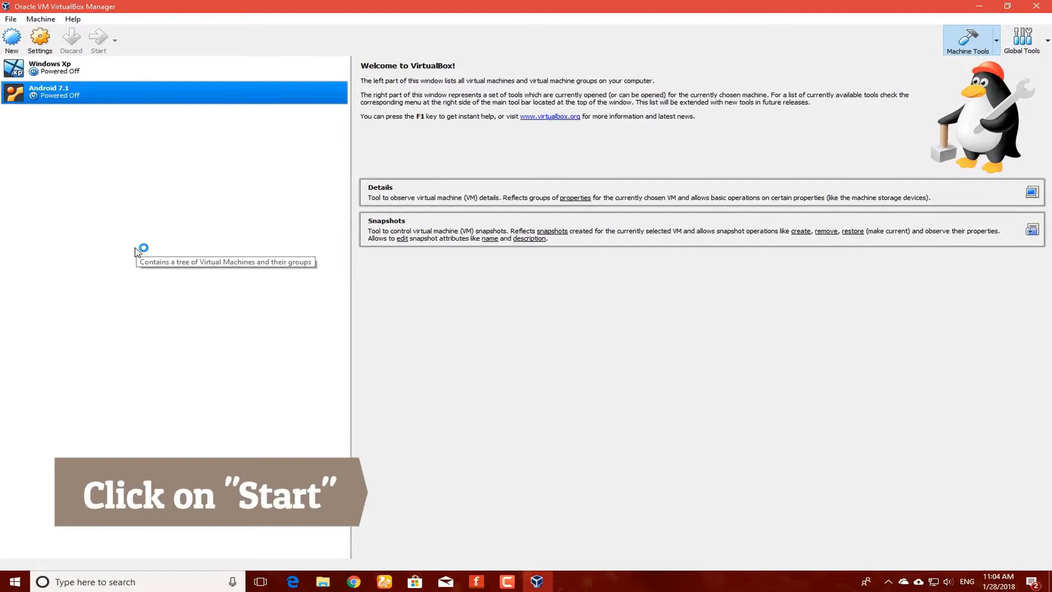
Start Android 7.1, accept input capture, and choose Install Android-x86 to harddisk
{"action": "left_click", "coordinate": [97, 39]}
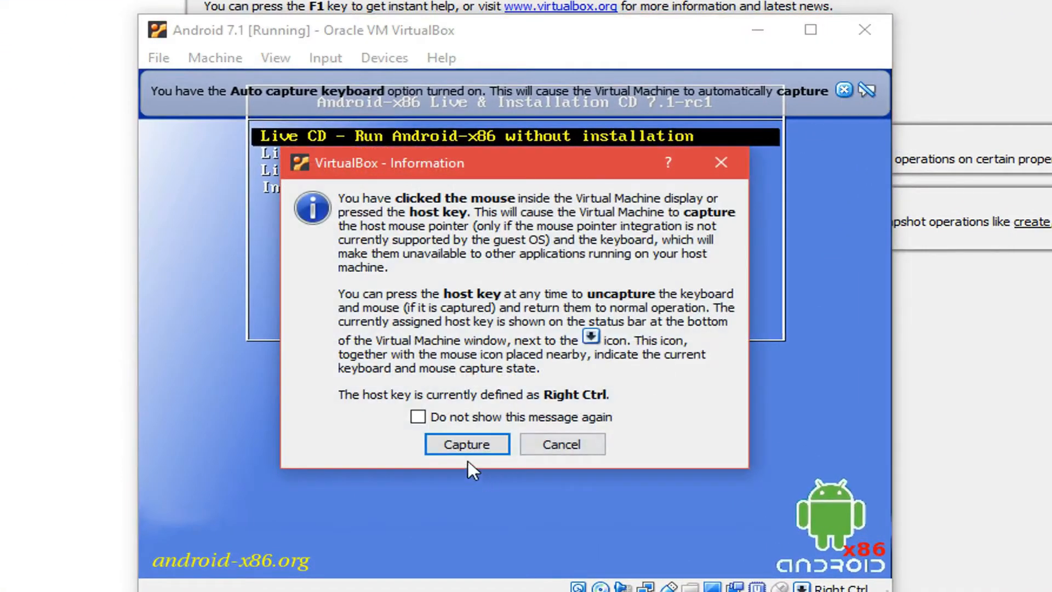
{"action": "left_click", "coordinate": [466, 444]}
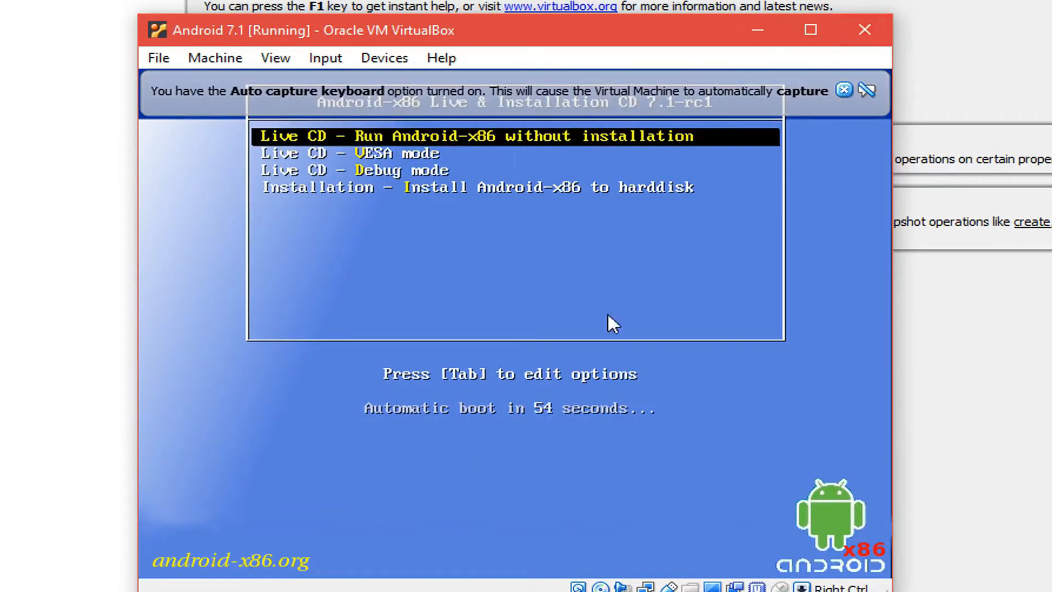
{"action": "left_click", "coordinate": [604, 316]}
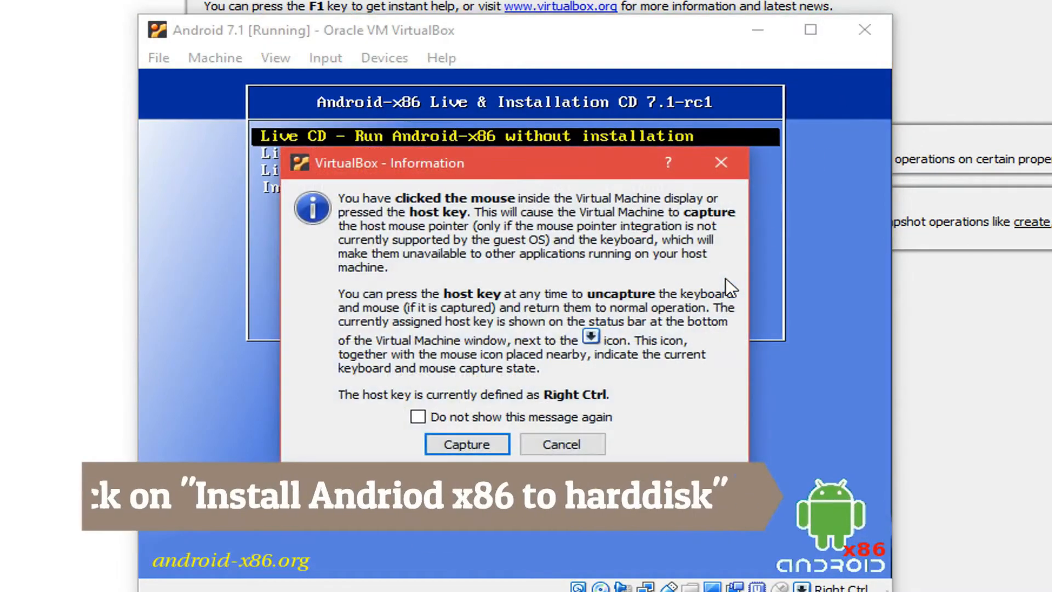
{"action": "left_click", "coordinate": [561, 443]}
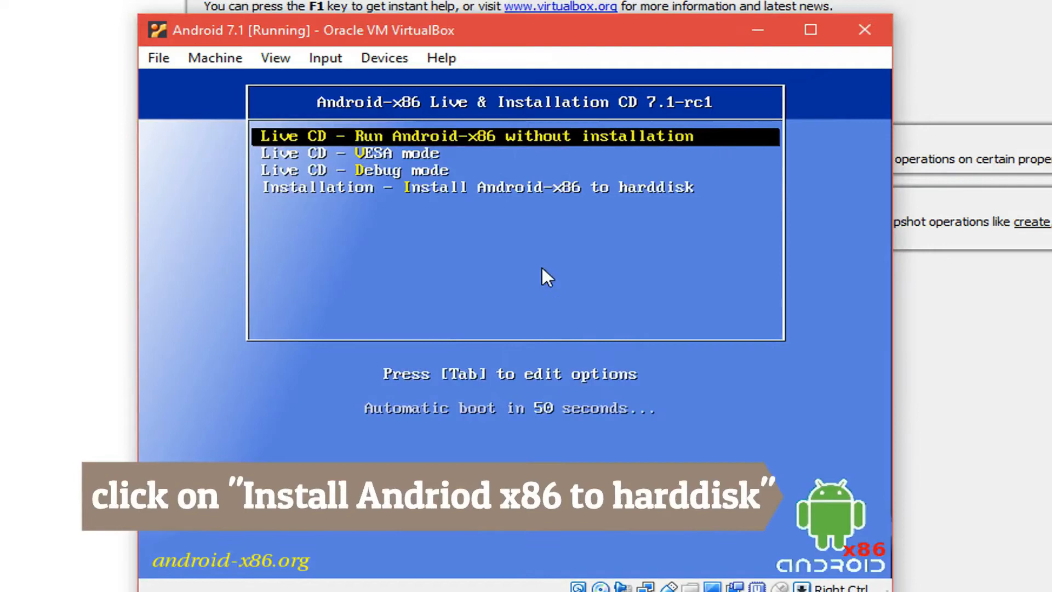
{"action": "key", "text": "down"}
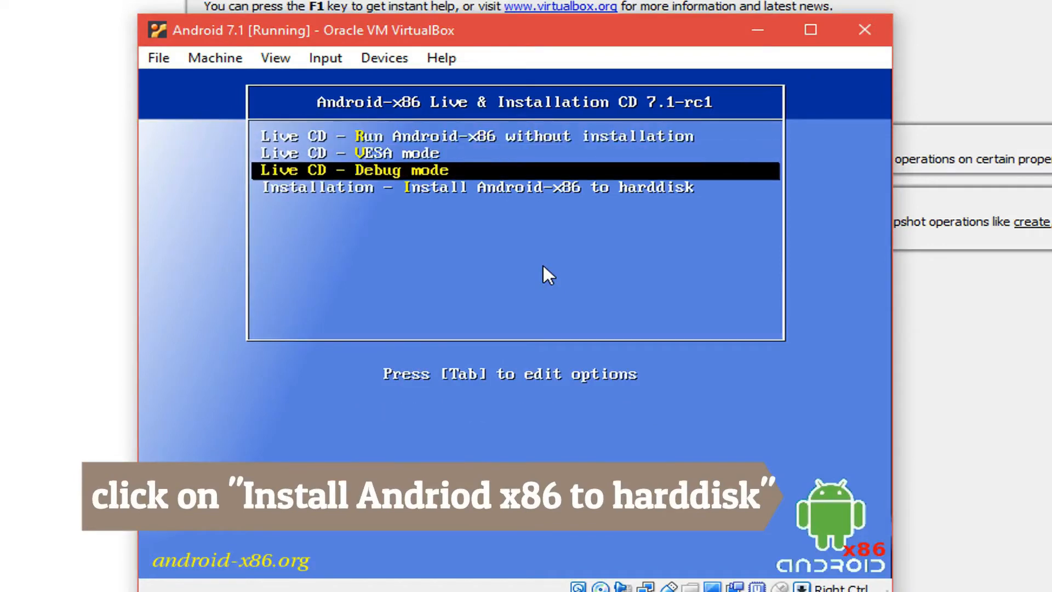
{"action": "key", "text": "Down"}
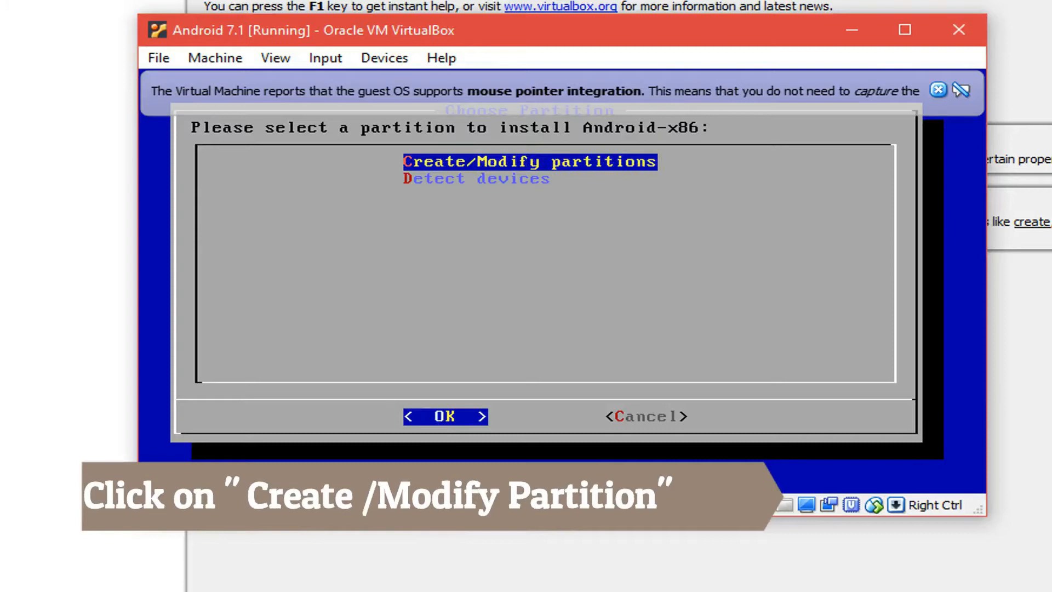
Dismiss the mouse integration banner, choose Create/Modify partitions, and answer No to GPT
{"action": "key", "text": "Down"}
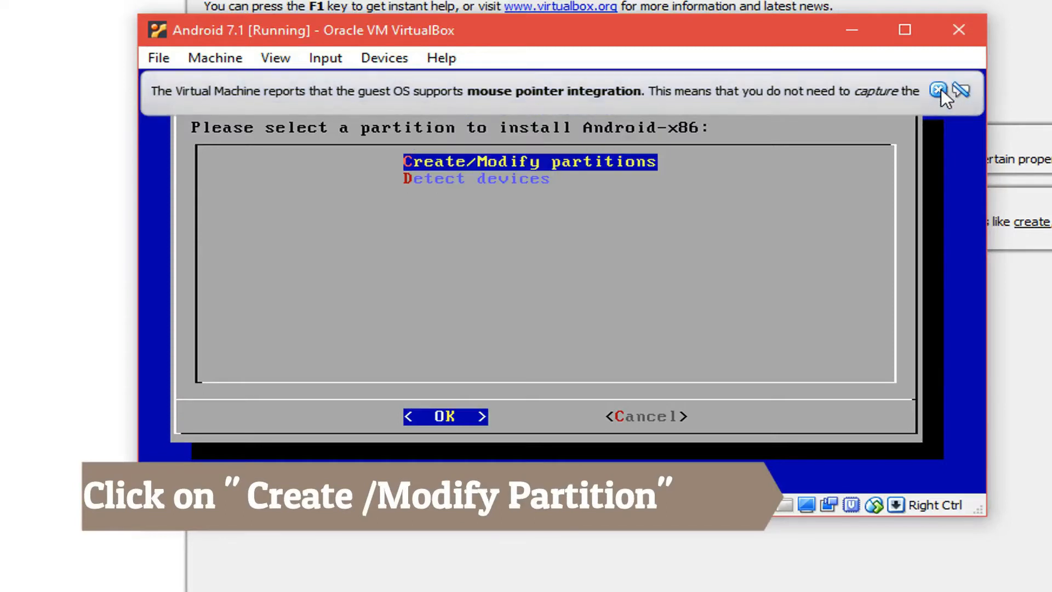
{"action": "left_click", "coordinate": [935, 90]}
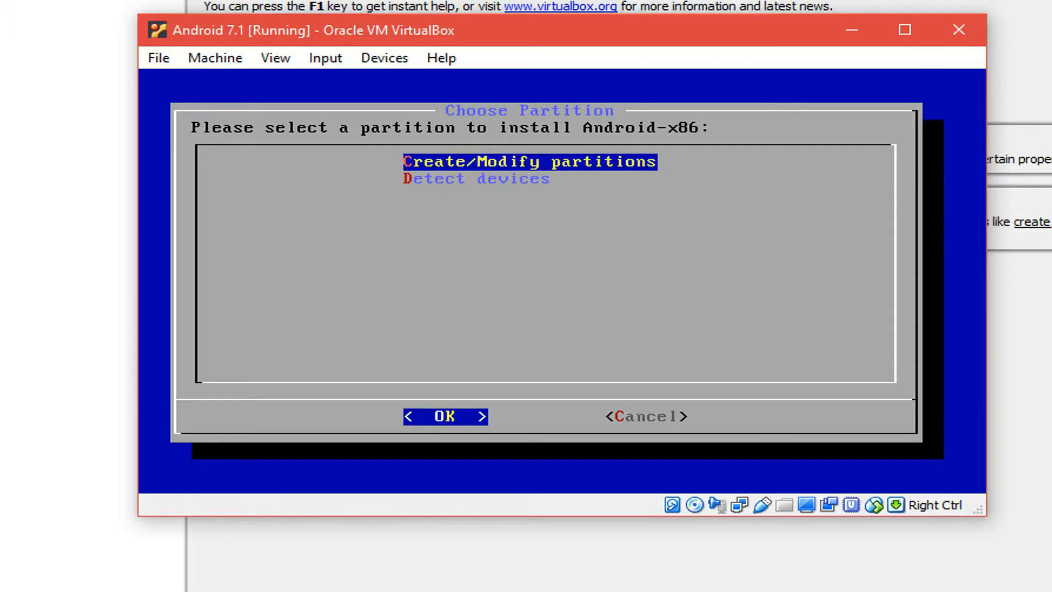
{"action": "left_click", "coordinate": [445, 416]}
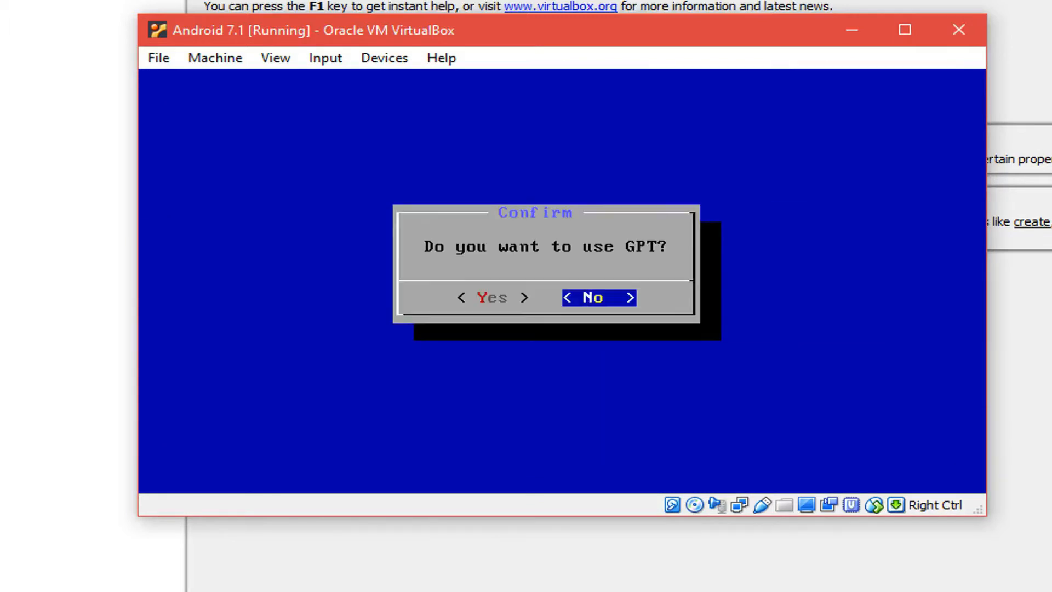
{"action": "key", "text": "Left"}
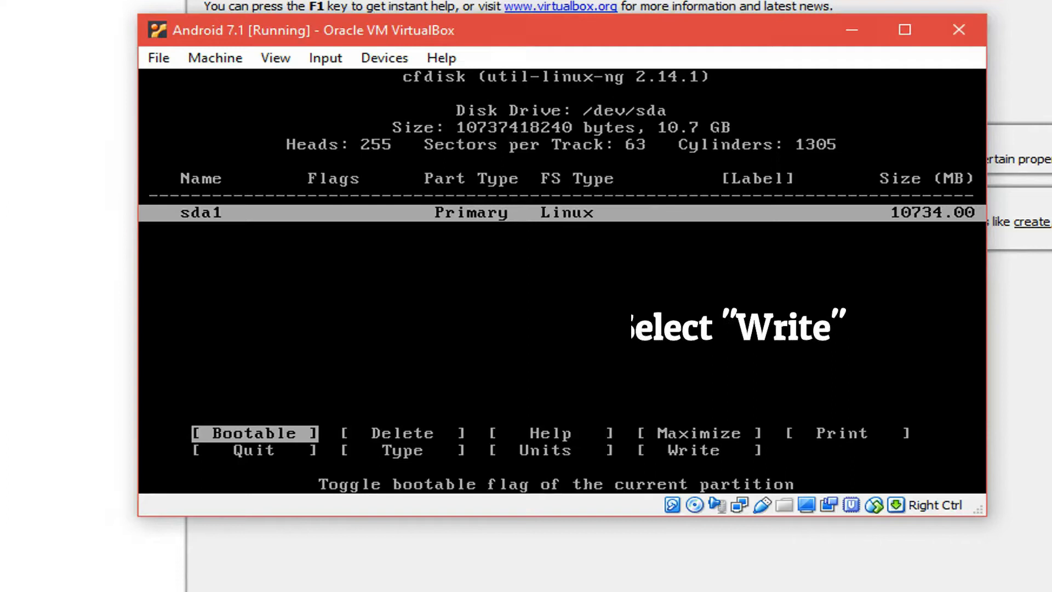
In cfdisk, choose Write, confirm with yes, then continue the installer
{"action": "left_click", "coordinate": [254, 433]}
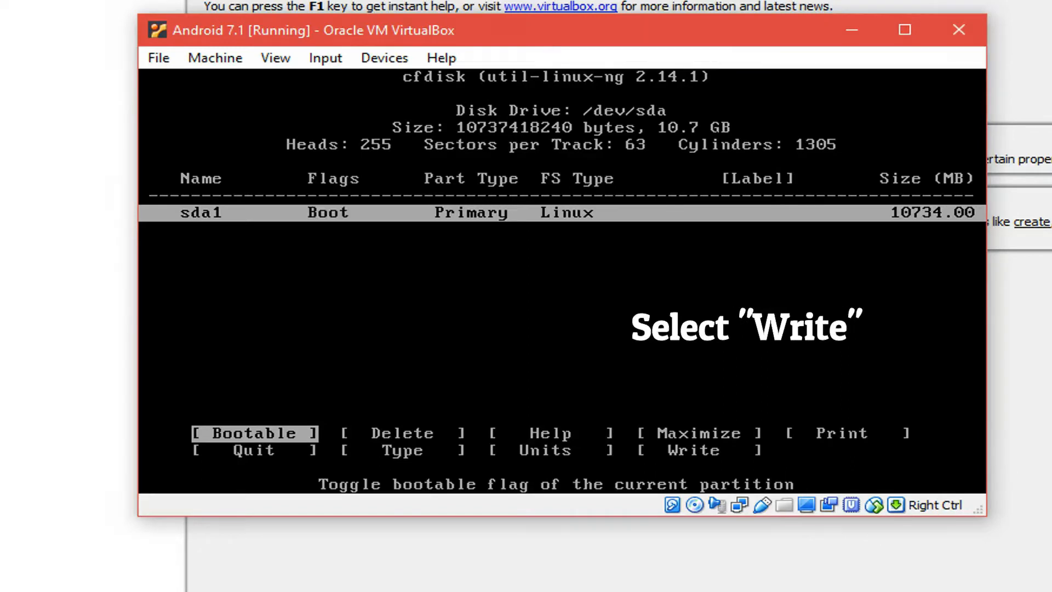
{"action": "key", "text": "Right"}
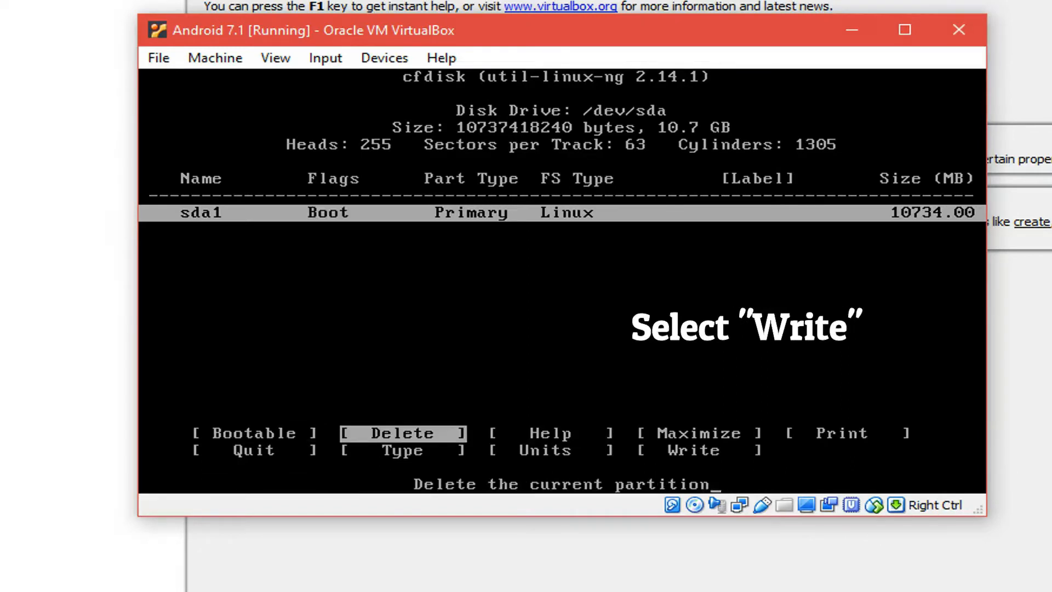
{"action": "key", "text": "Right"}
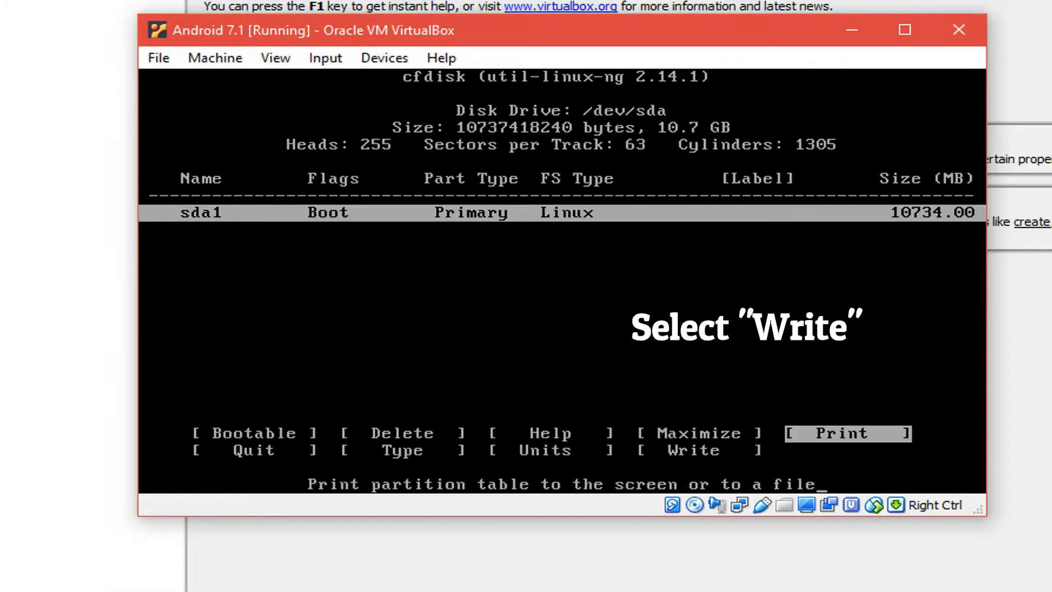
{"action": "key", "text": "Left"}
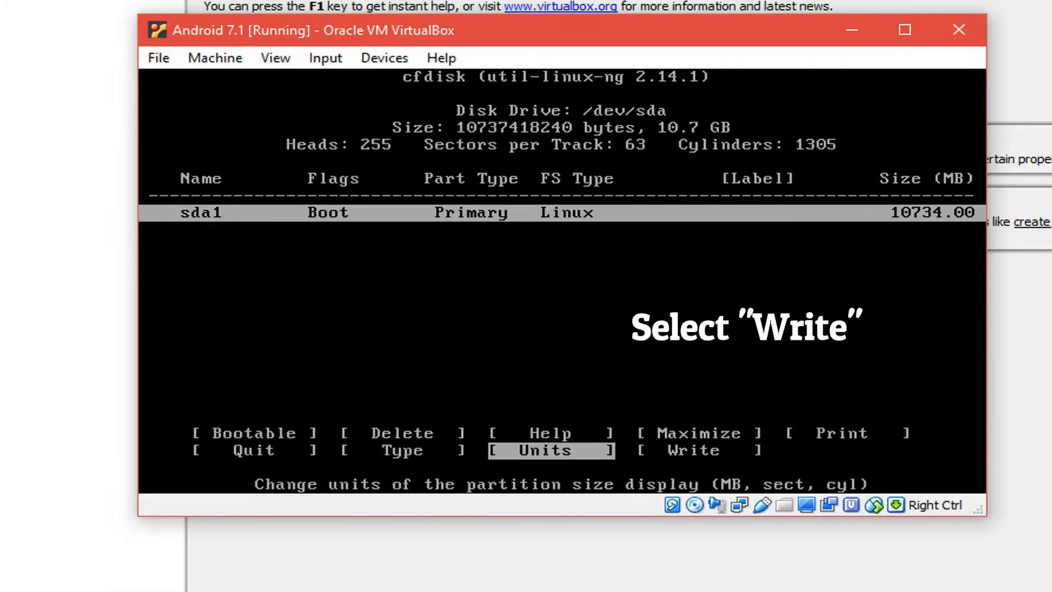
{"action": "left_click", "coordinate": [693, 451]}
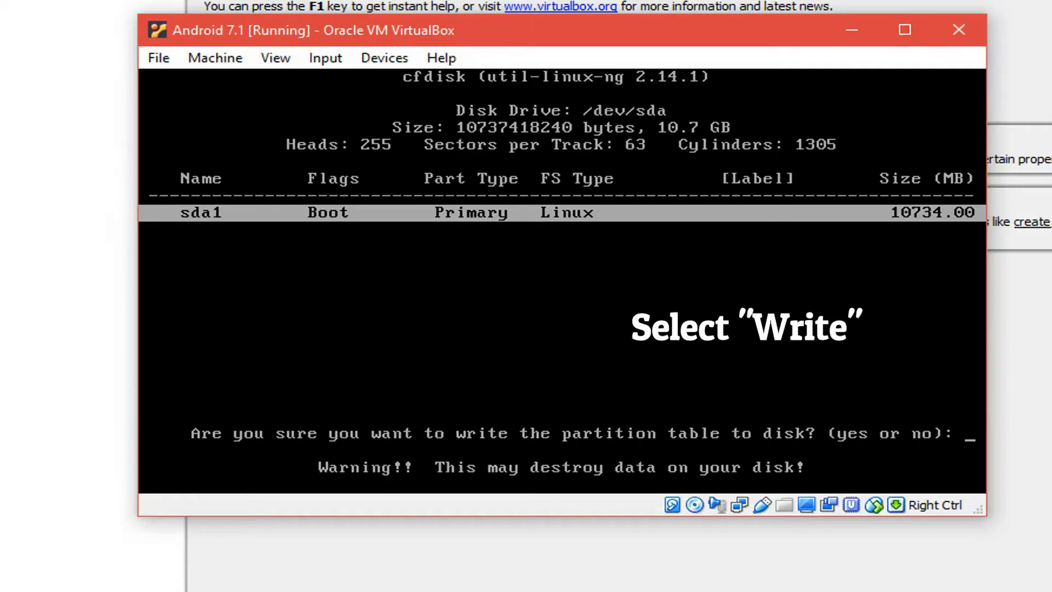
{"action": "type", "text": "ye"}
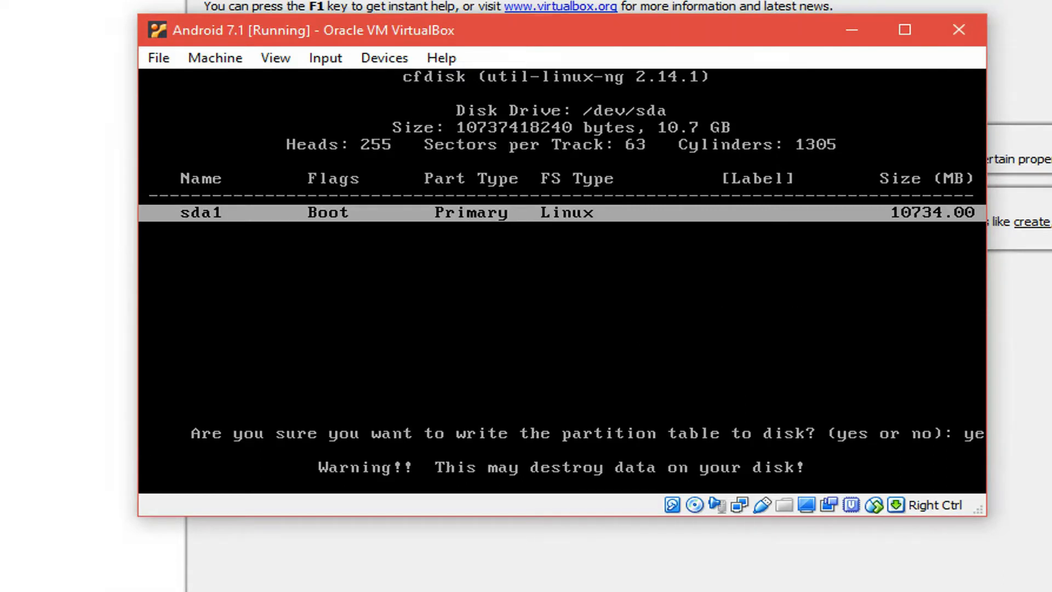
{"action": "key", "text": "Return"}
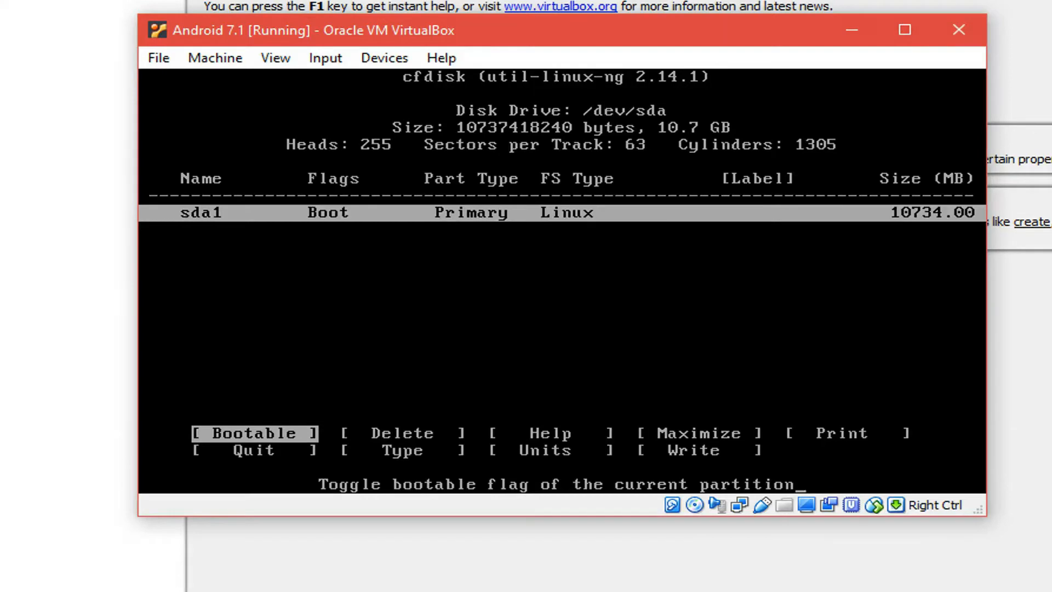
{"action": "key", "text": "Right"}
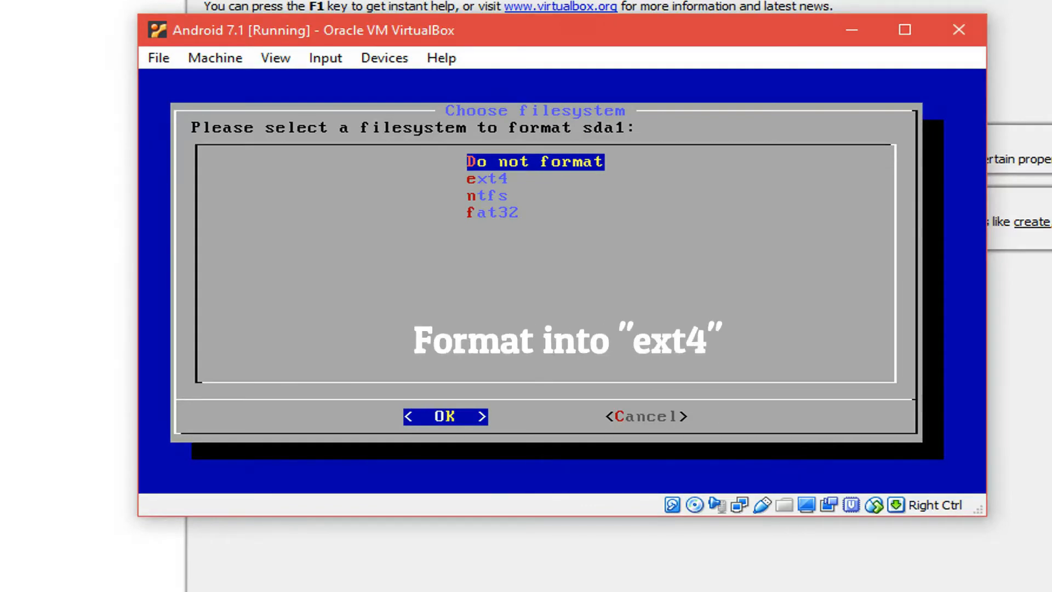
Format sda1 as ext4, then install Android-x86 with GRUB and a read-write /system
{"action": "key", "text": "Down"}
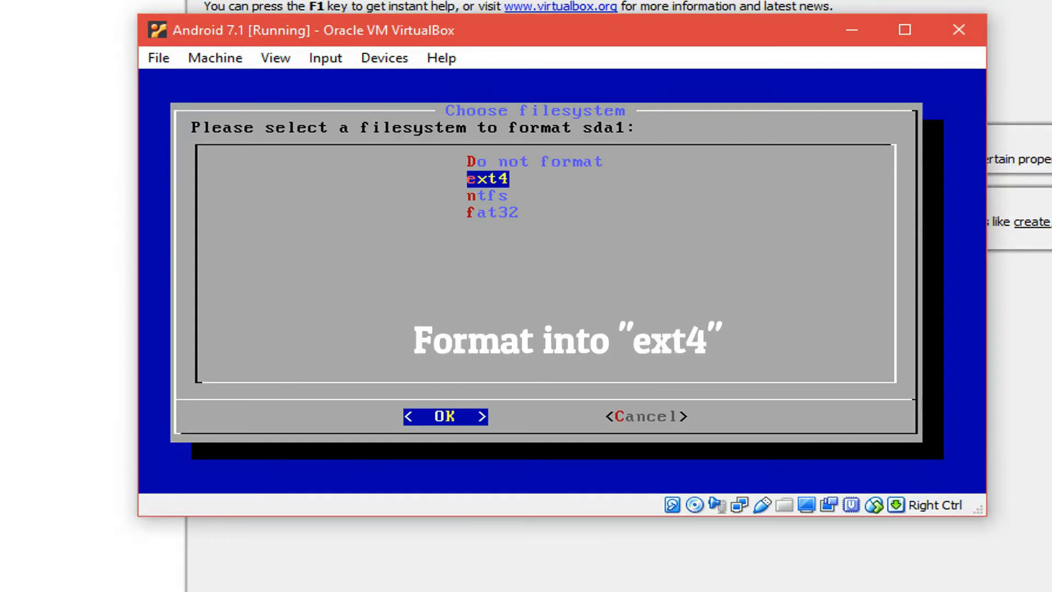
{"action": "left_click", "coordinate": [445, 416]}
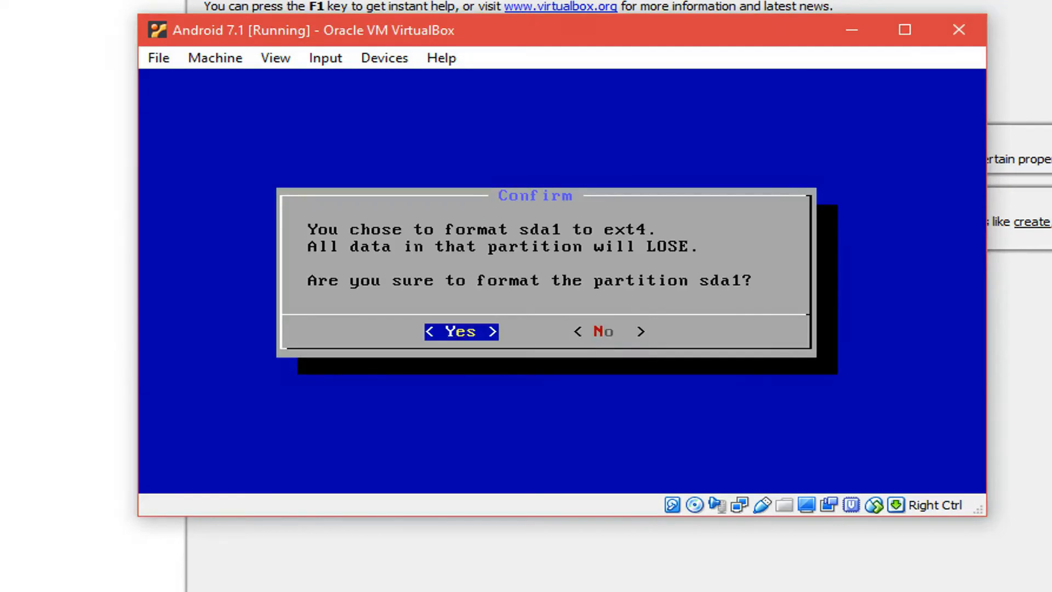
{"action": "left_click", "coordinate": [459, 331]}
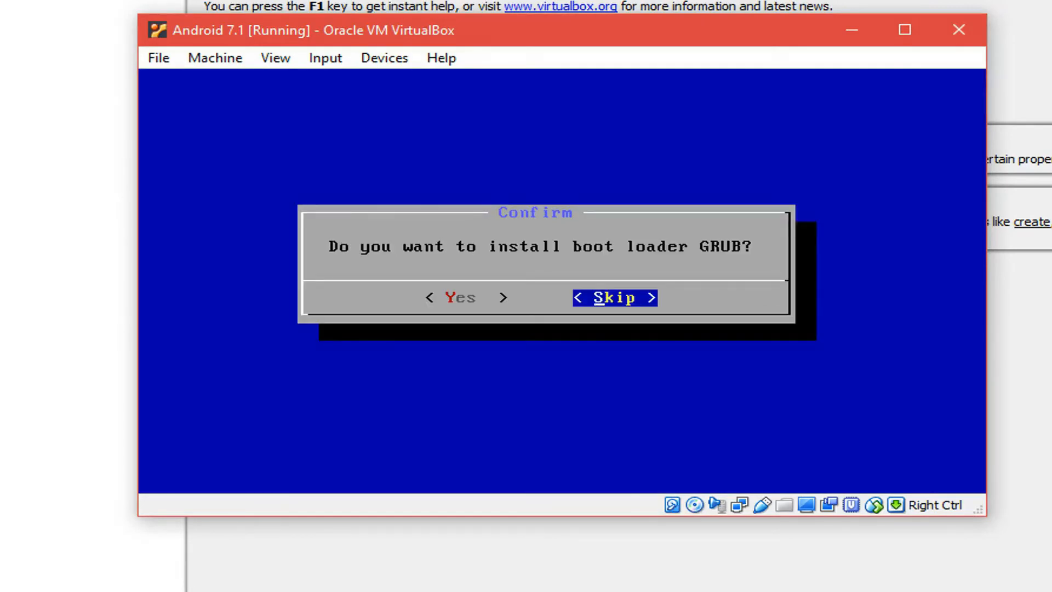
{"action": "key", "text": "left"}
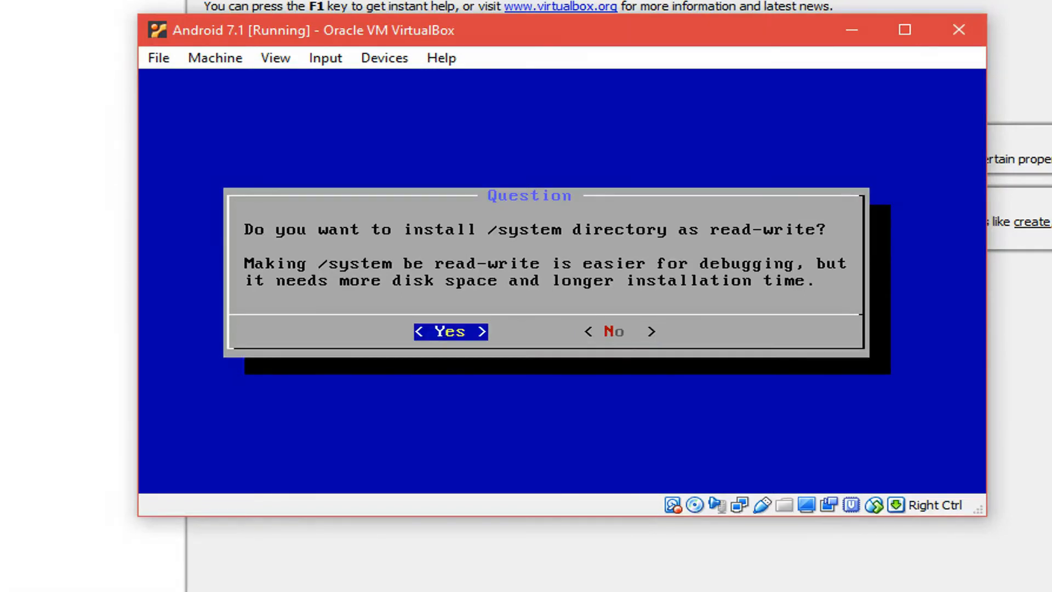
{"action": "left_click", "coordinate": [450, 331]}
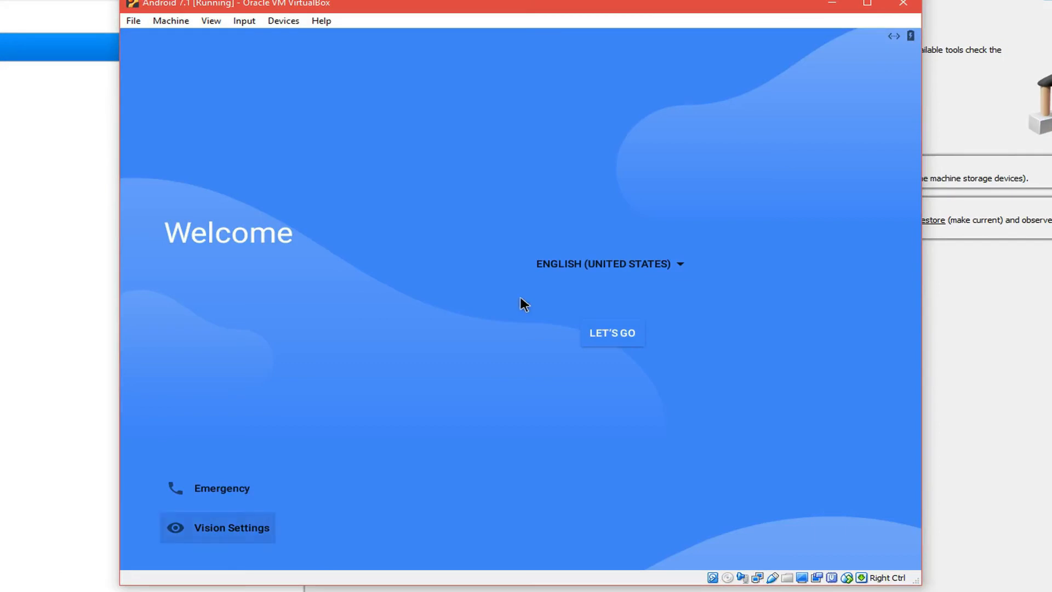
Start Android setup, decline scaled view, and eject the Android-x86 Live disc from Devices
{"action": "left_click", "coordinate": [612, 333]}
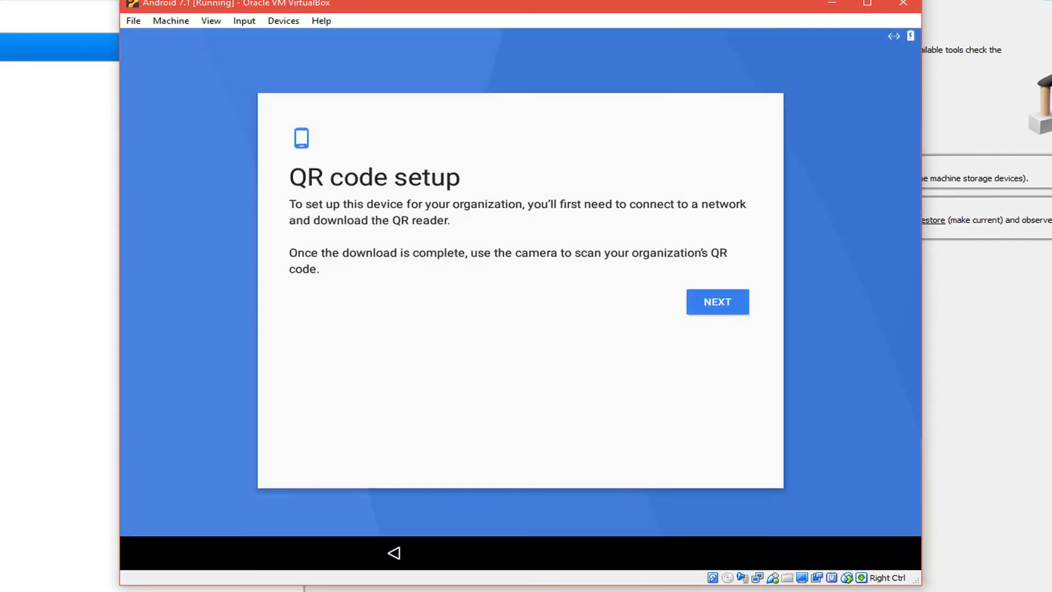
{"action": "mouse_move", "coordinate": [524, 304]}
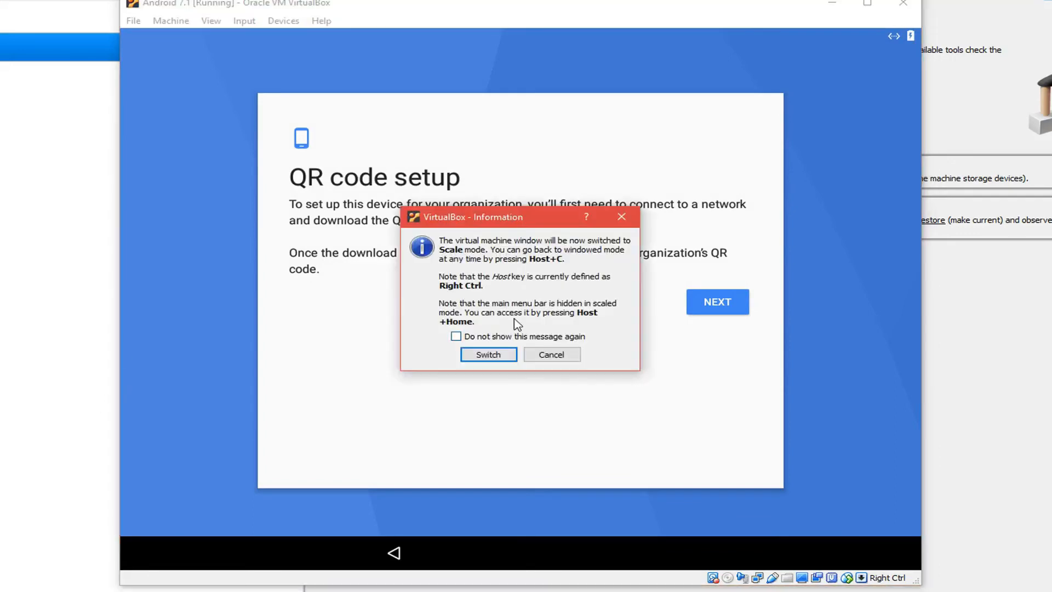
{"action": "left_click", "coordinate": [488, 354]}
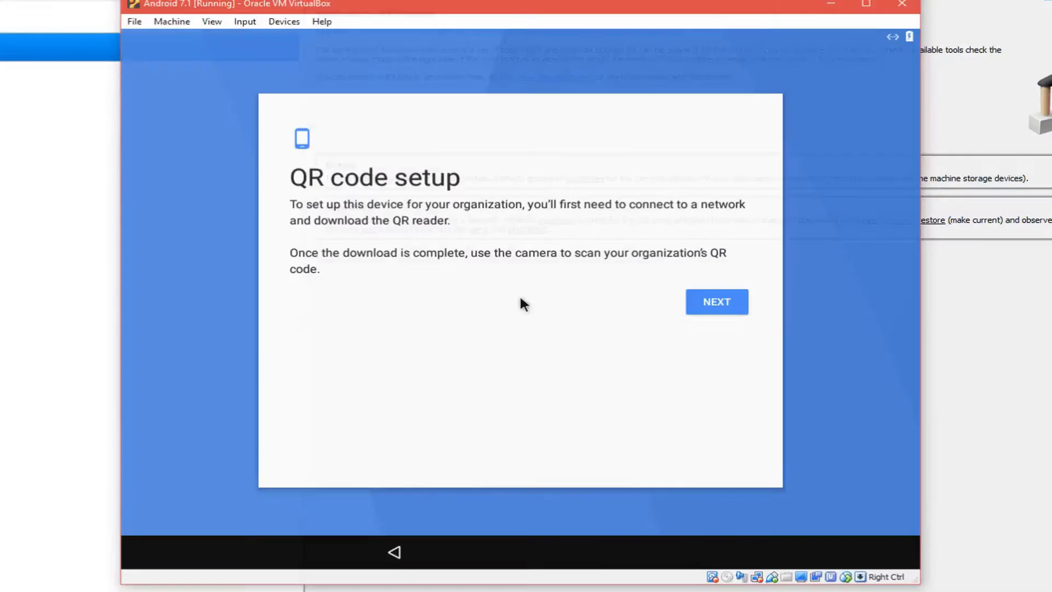
{"action": "left_click", "coordinate": [283, 21]}
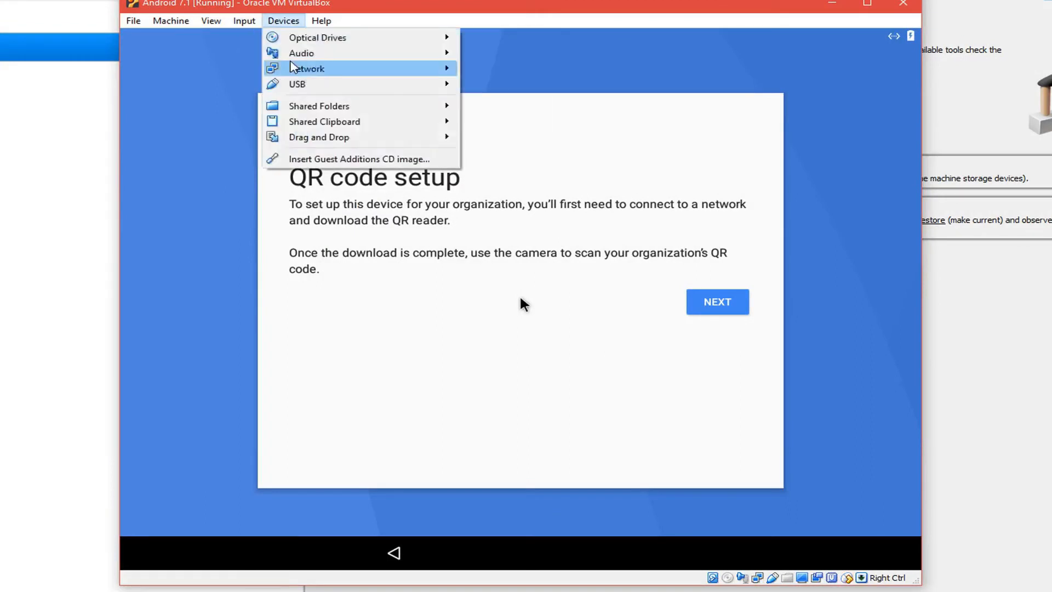
{"action": "left_click", "coordinate": [283, 20]}
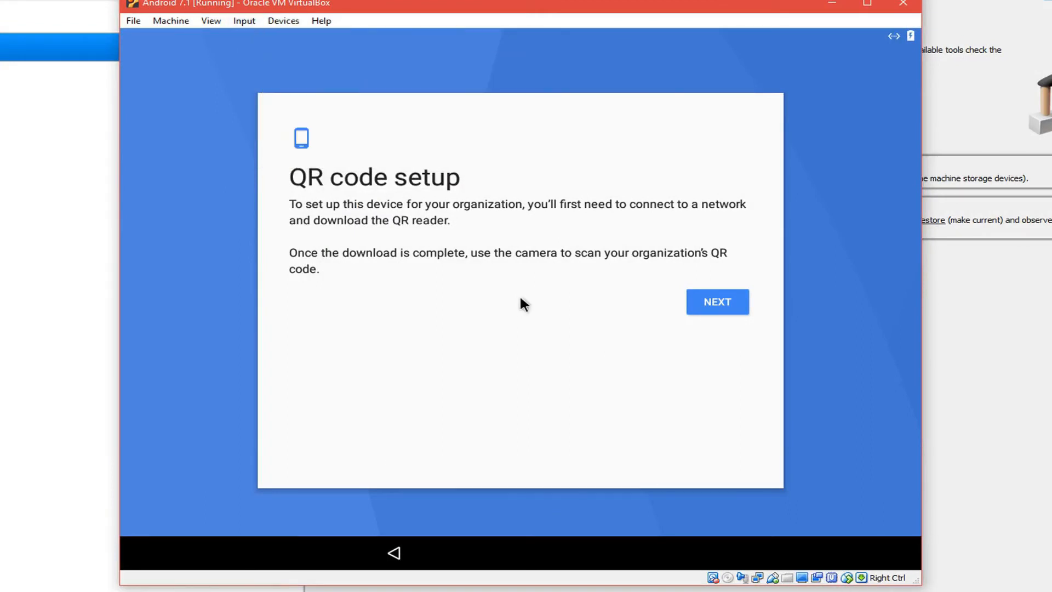
{"action": "left_click", "coordinate": [283, 20]}
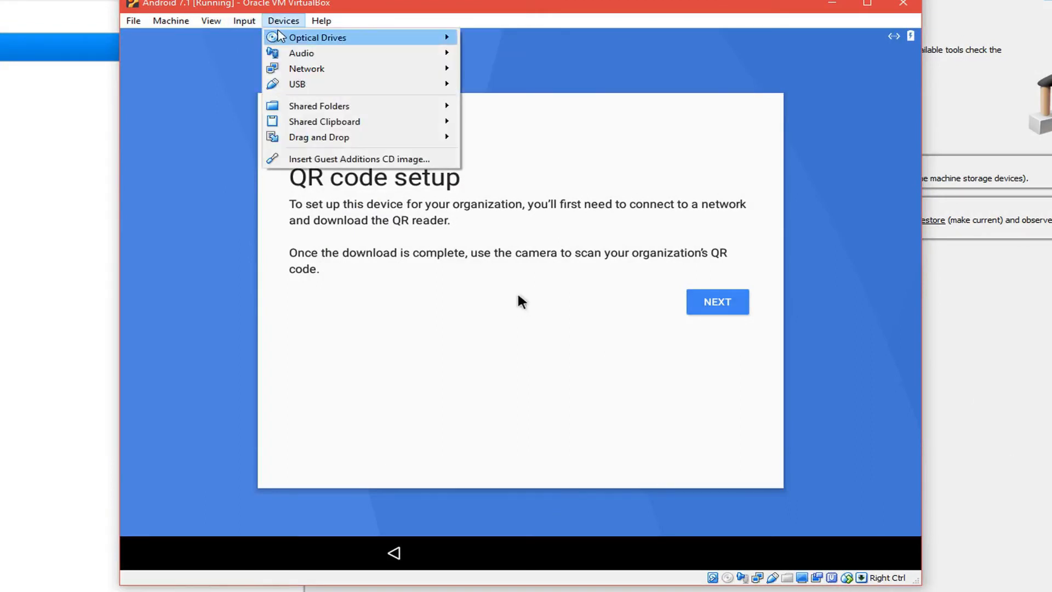
{"action": "mouse_move", "coordinate": [297, 84]}
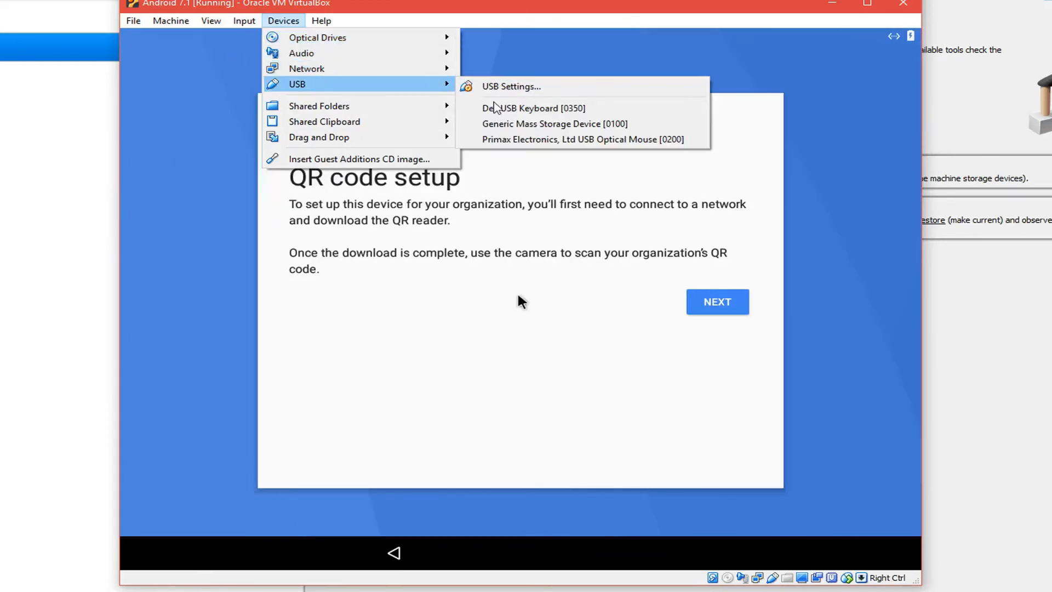
{"action": "left_click", "coordinate": [562, 148]}
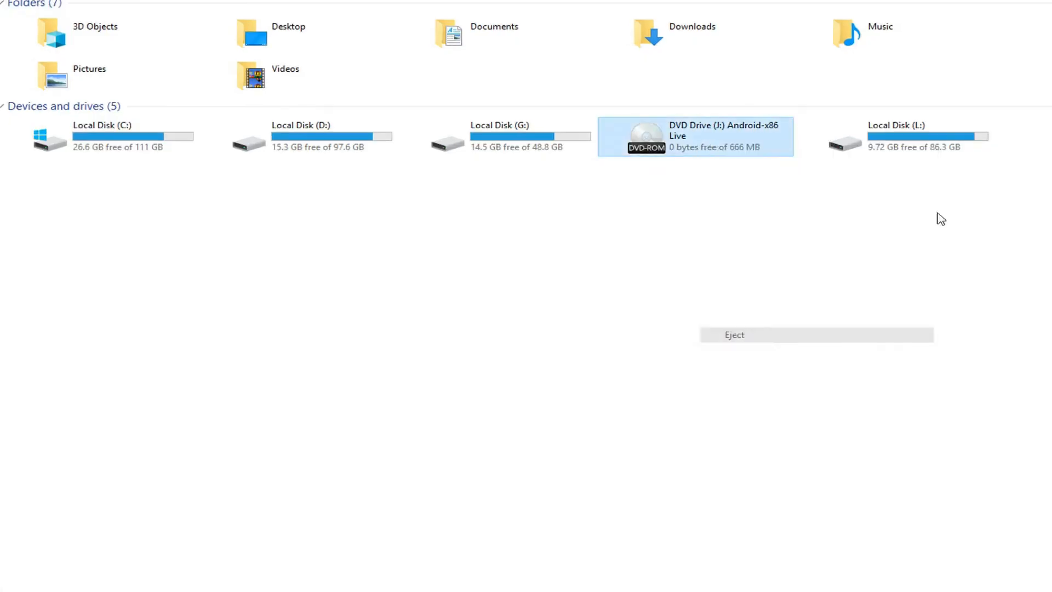
{"action": "left_click", "coordinate": [244, 21]}
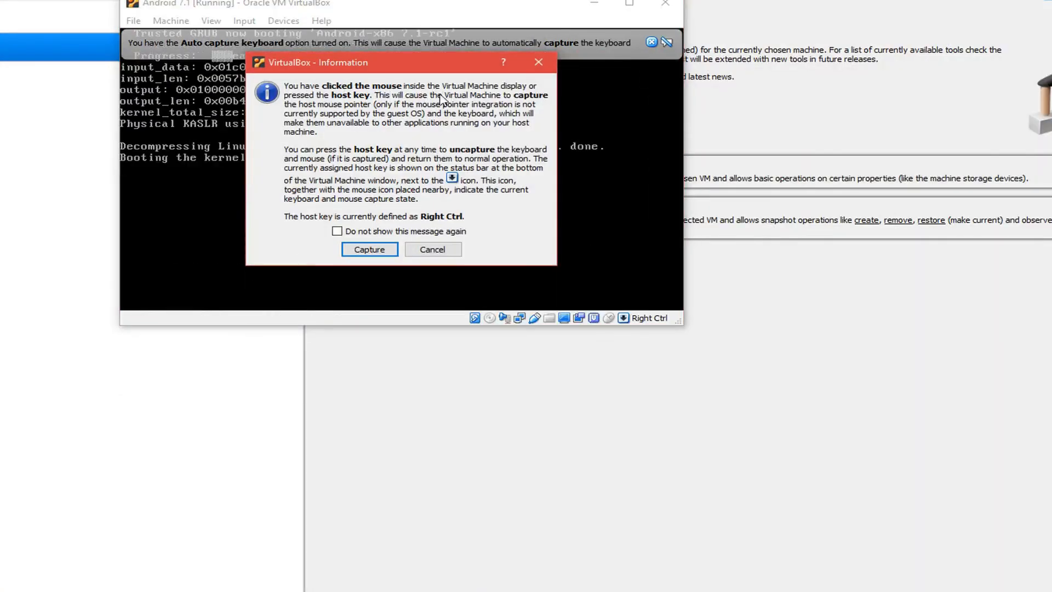
Dismiss the mouse-capture notice and the 'Couldn't connect to the Internet' message
{"action": "left_click", "coordinate": [369, 249]}
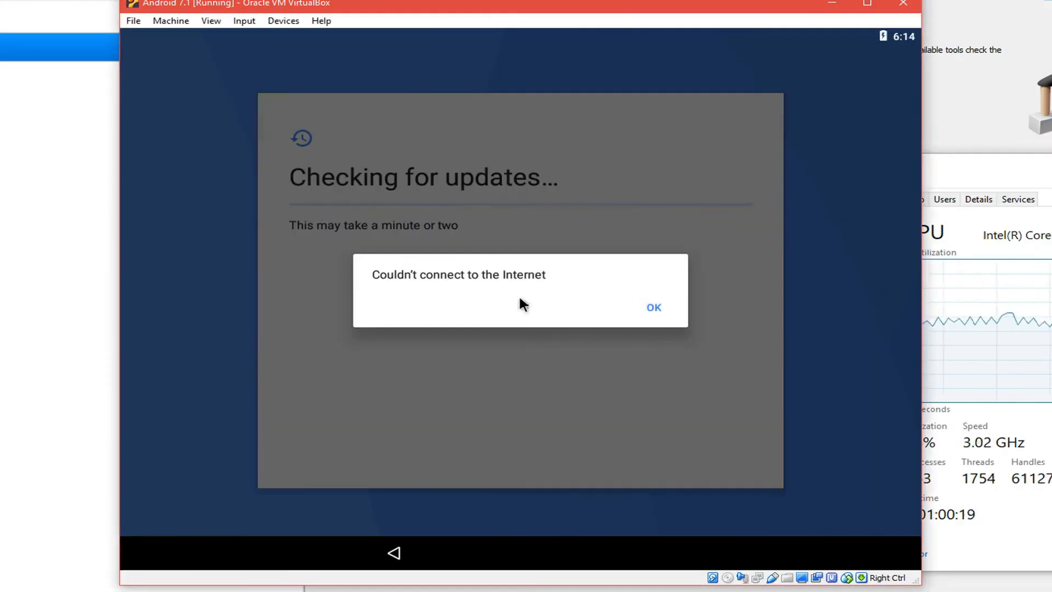
{"action": "left_click", "coordinate": [651, 307]}
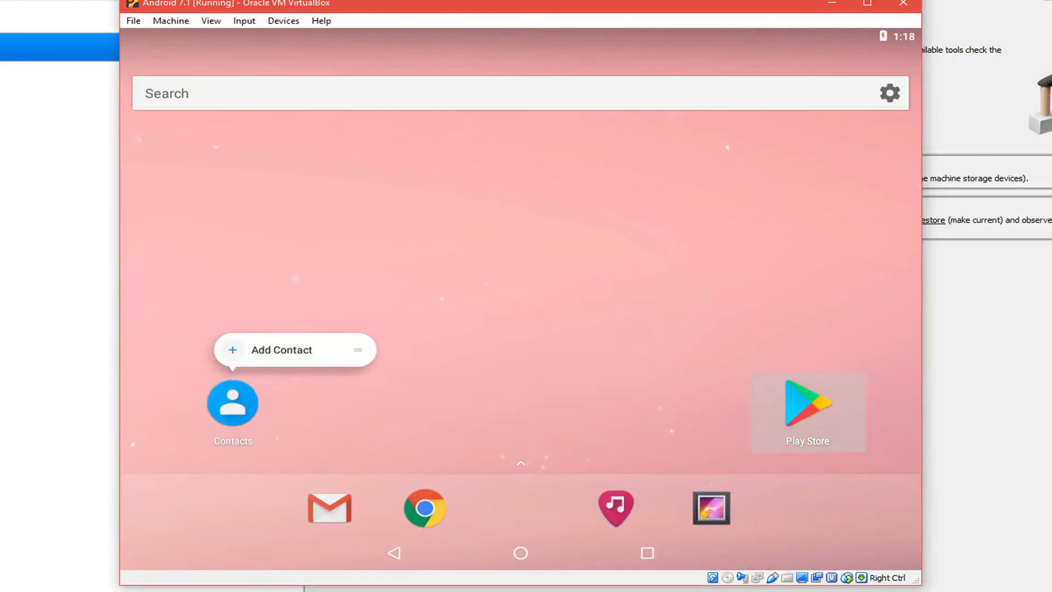